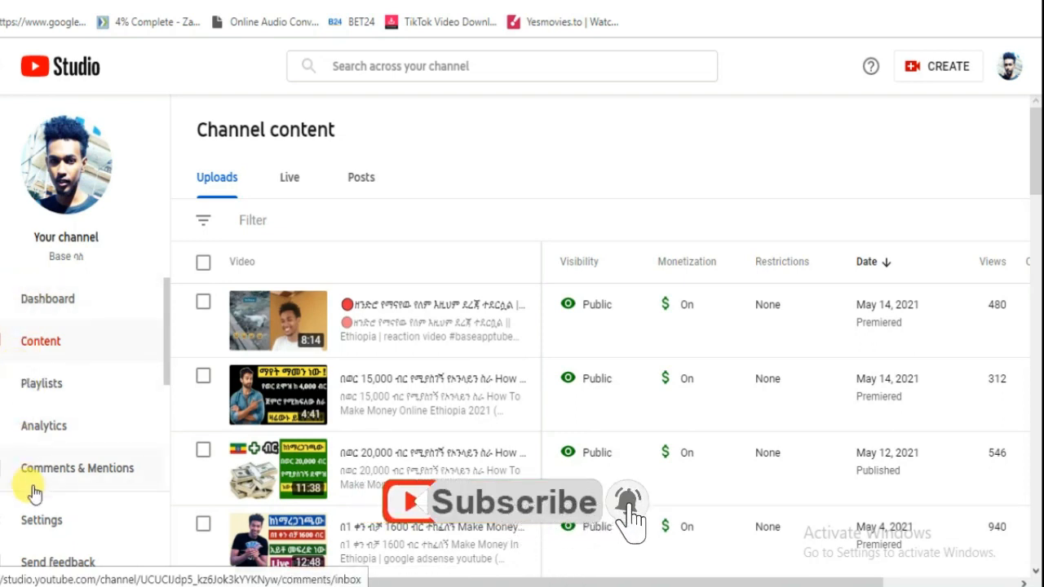
# - Open Channel analytics from the left sidebar of YouTube Studio
pyautogui.click(43, 425)
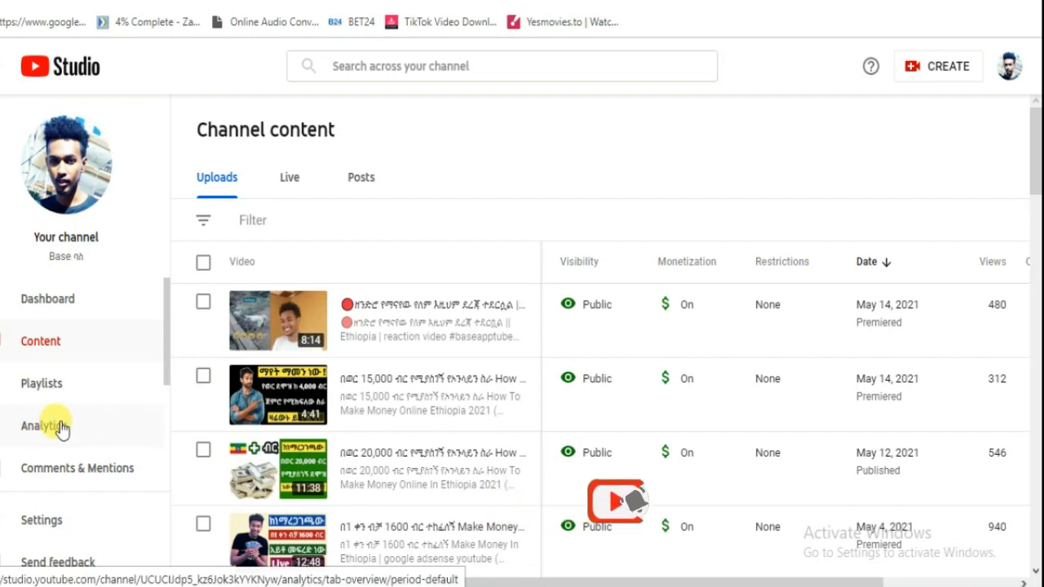
pyautogui.click(43, 426)
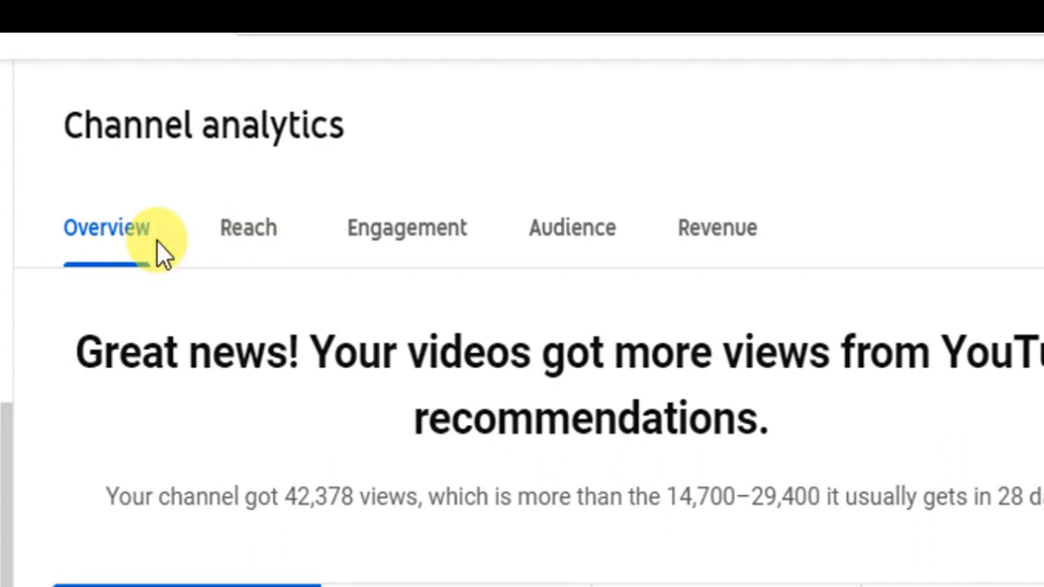
pyautogui.moveTo(571, 237)
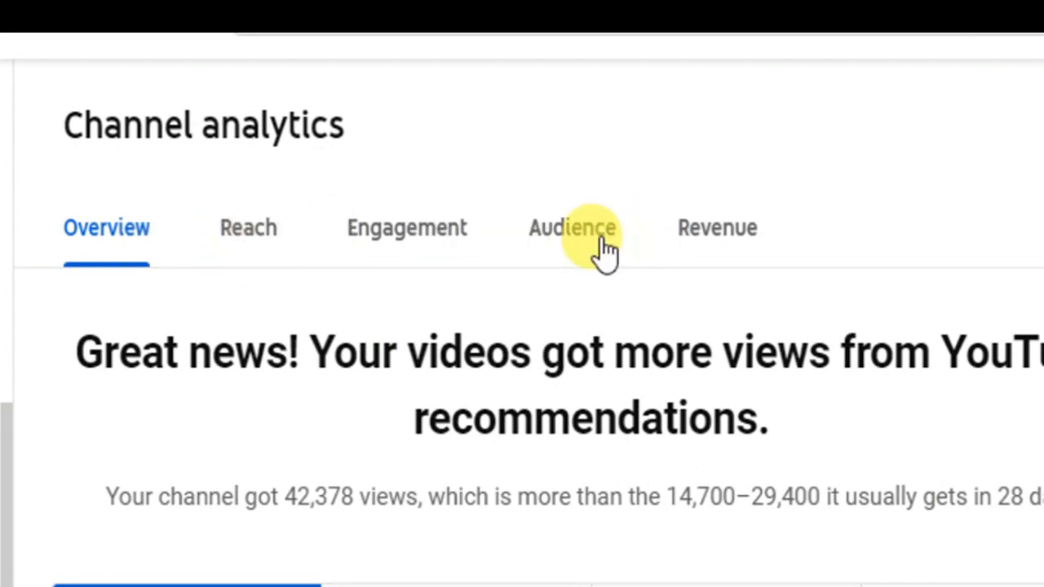
pyautogui.moveTo(574, 242)
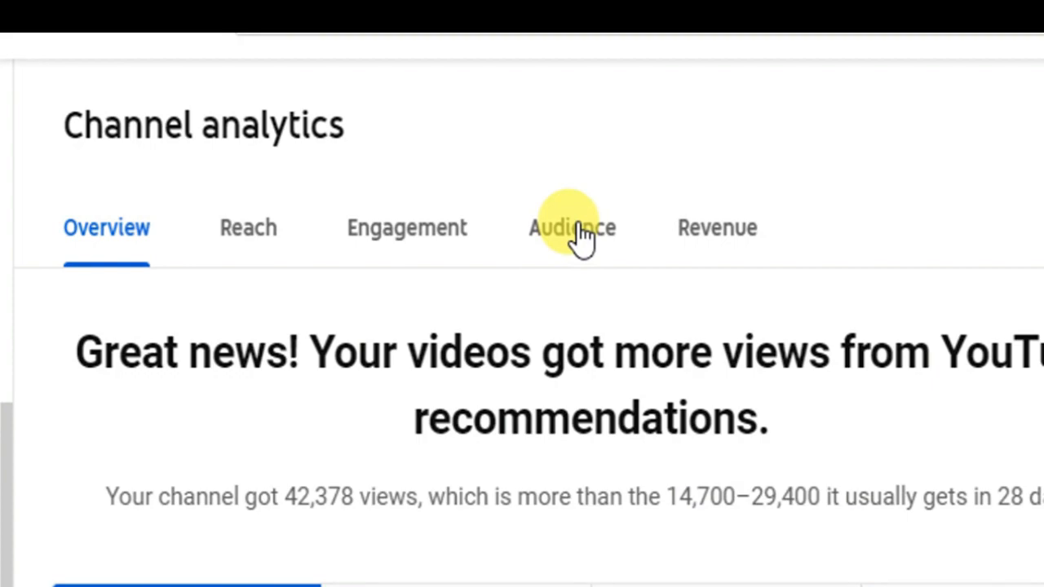
# - Show the Audience analytics down to the 'When your viewers are on YouTube' chart
pyautogui.click(571, 229)
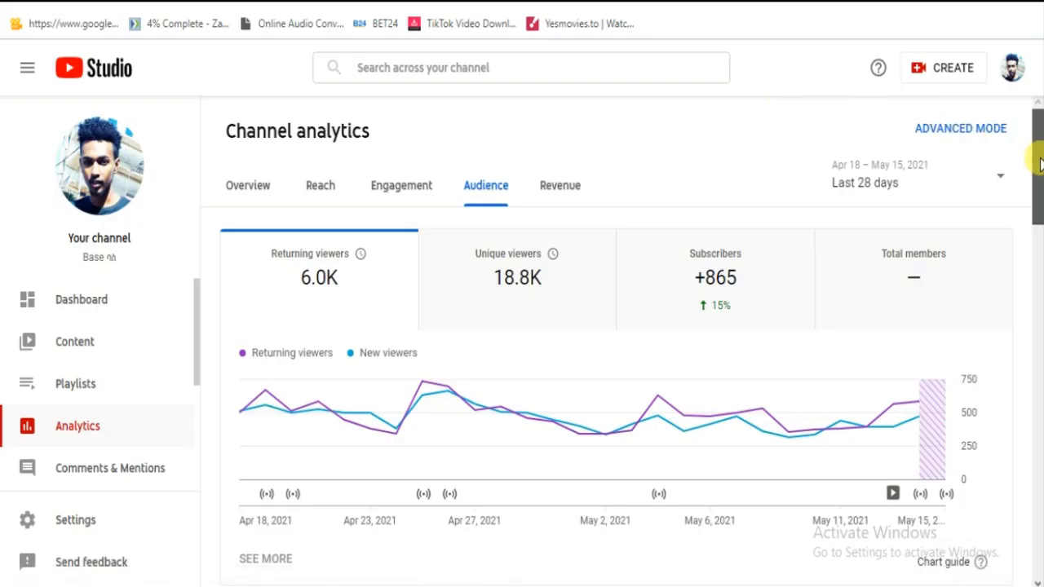
pyautogui.scroll(-3)
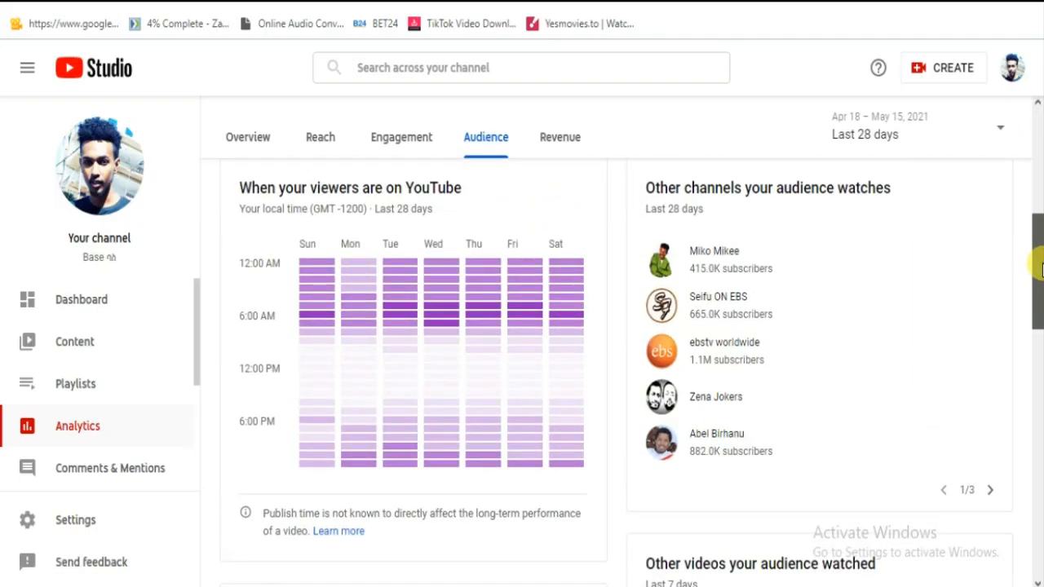
pyautogui.moveTo(303, 205)
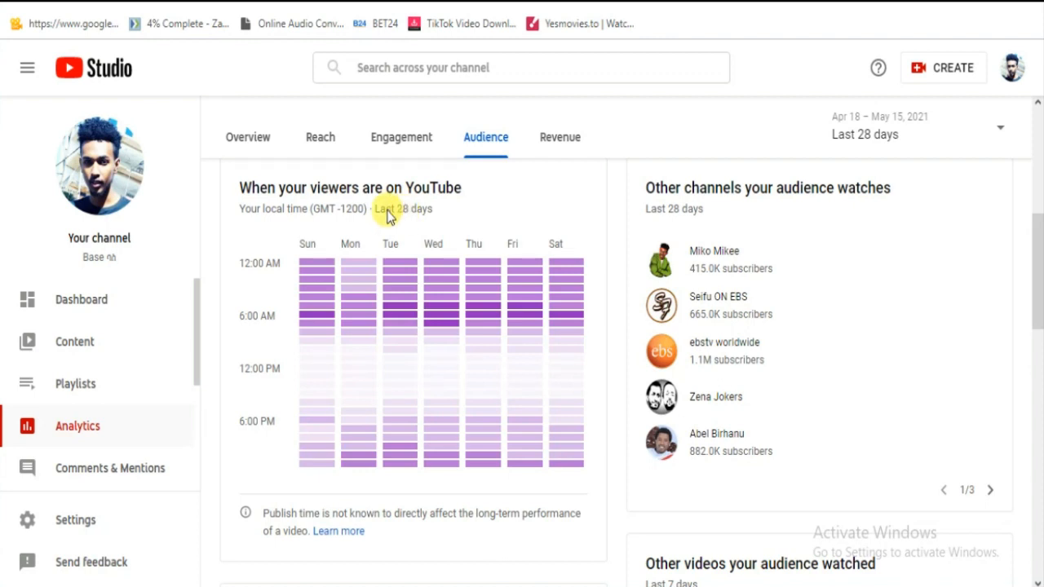
pyautogui.moveTo(325, 231)
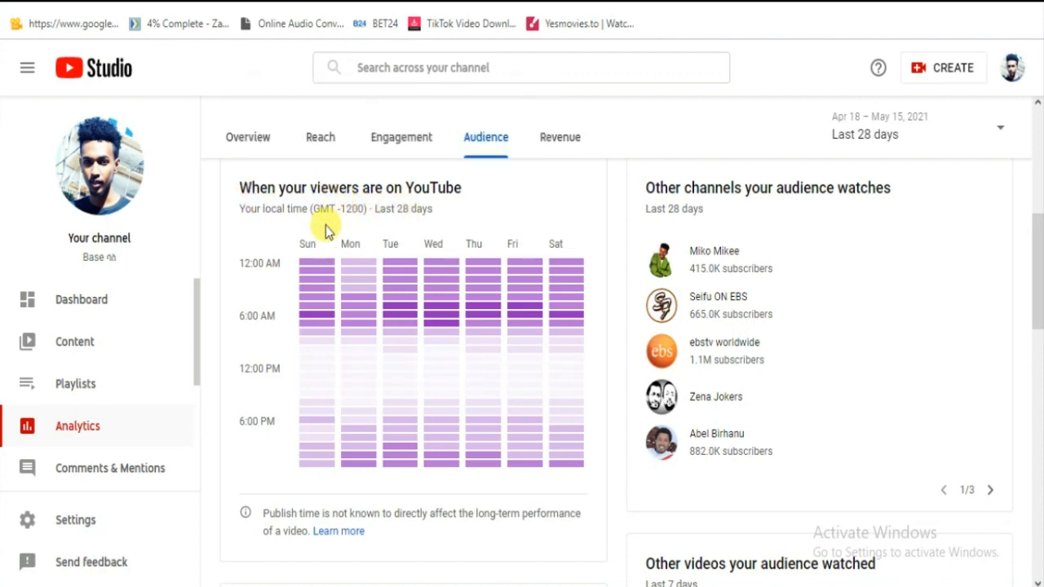
pyautogui.moveTo(443, 278)
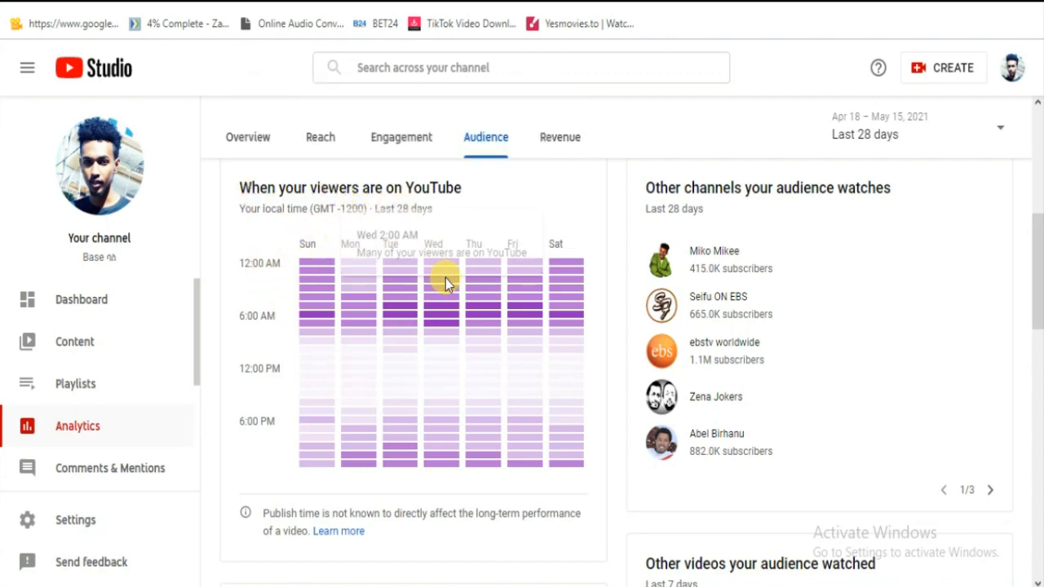
pyautogui.moveTo(356, 274)
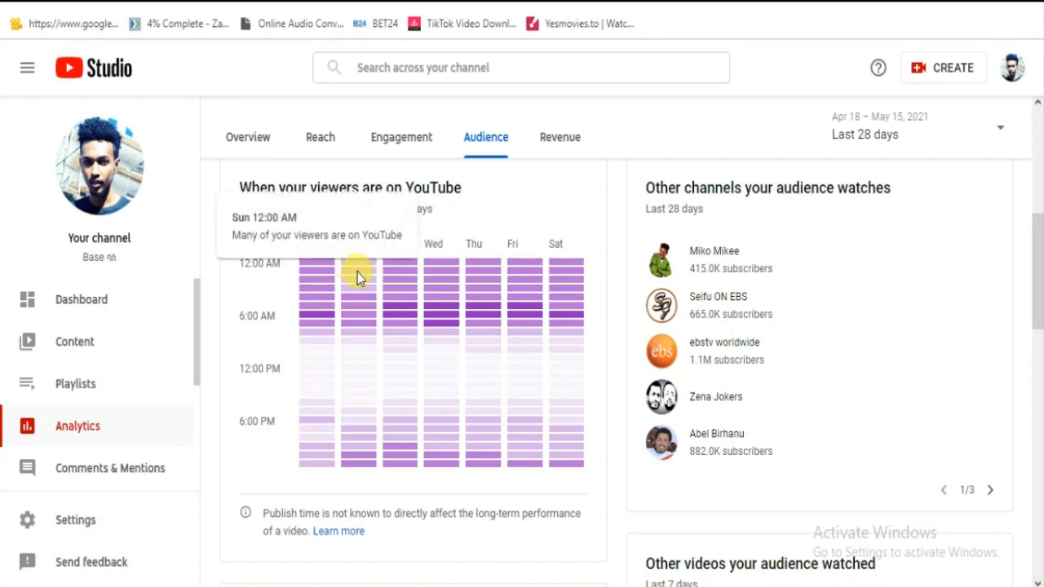
pyautogui.moveTo(529, 295)
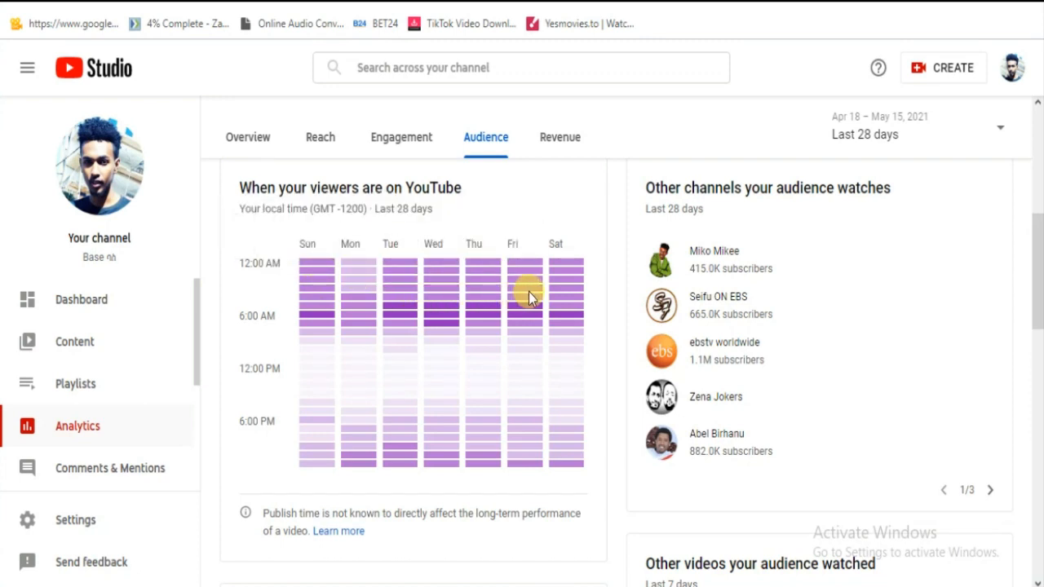
pyautogui.moveTo(506, 318)
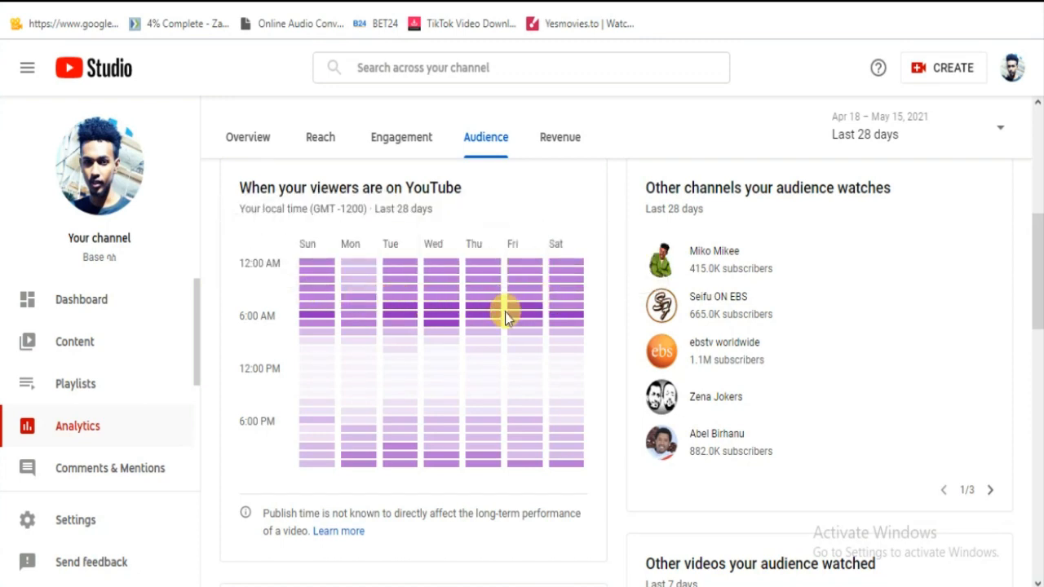
pyautogui.moveTo(277, 241)
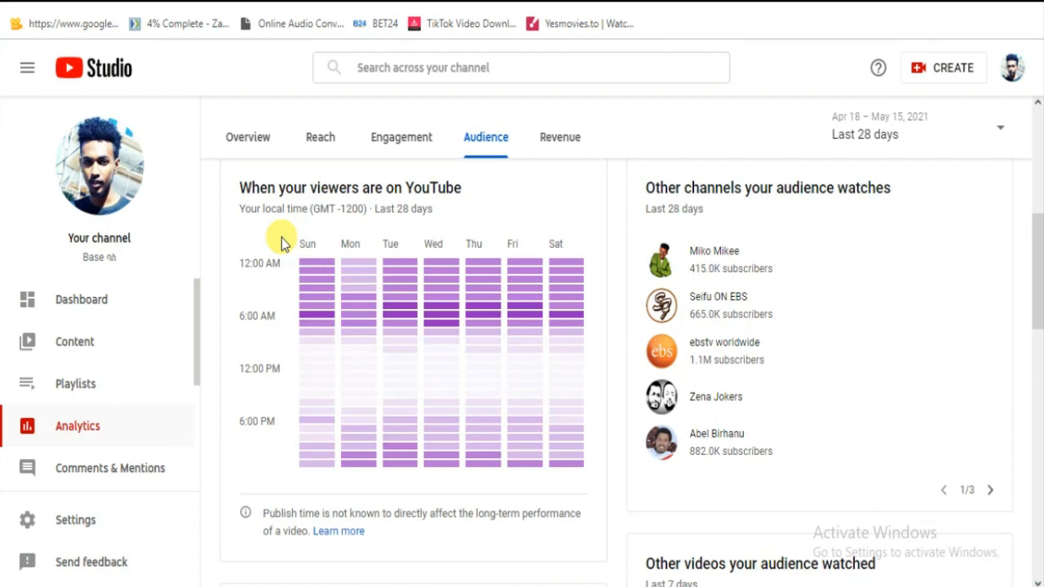
pyautogui.moveTo(309, 318)
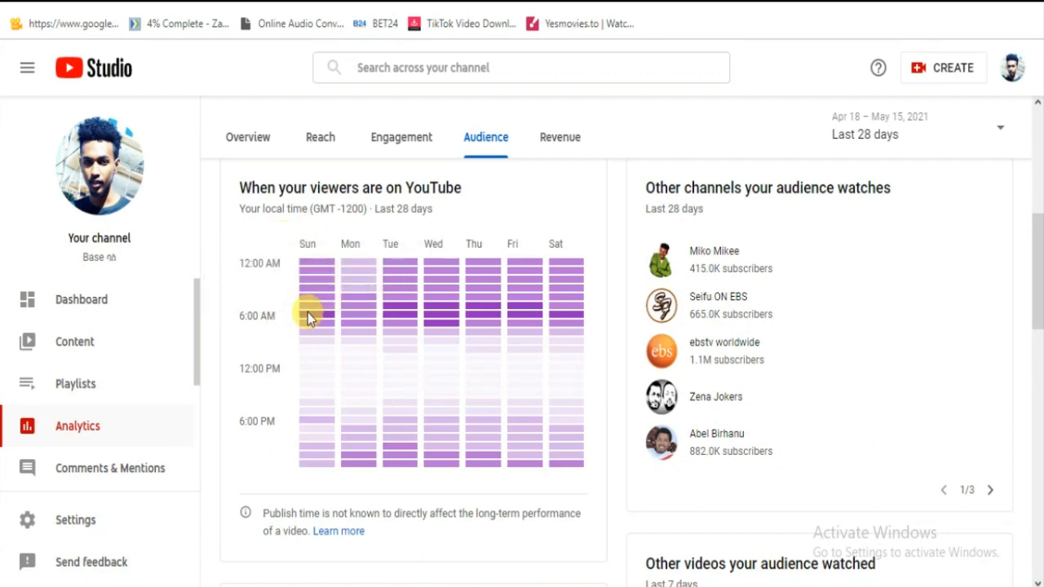
pyautogui.moveTo(317, 323)
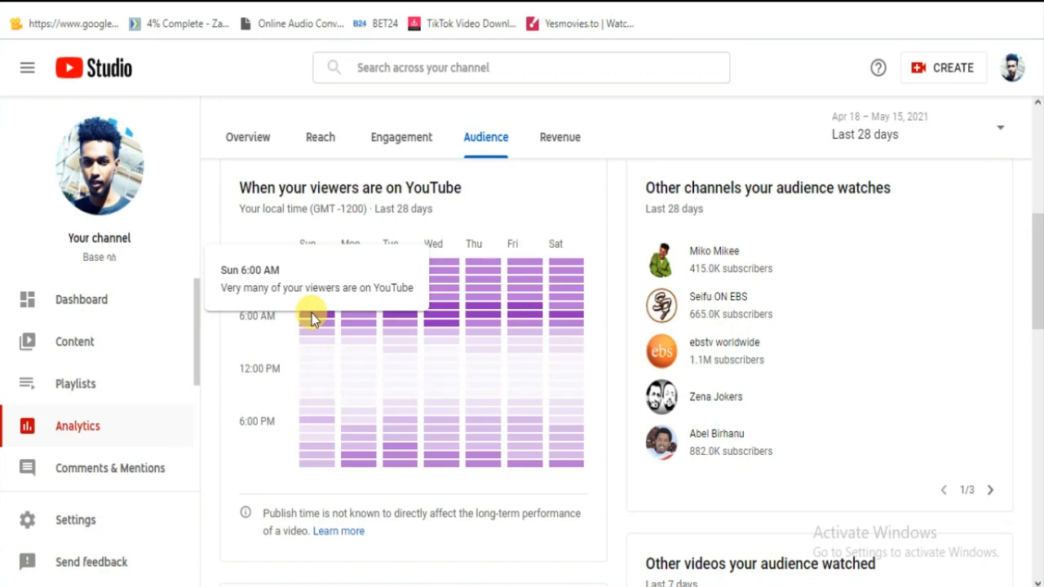
pyautogui.moveTo(316, 362)
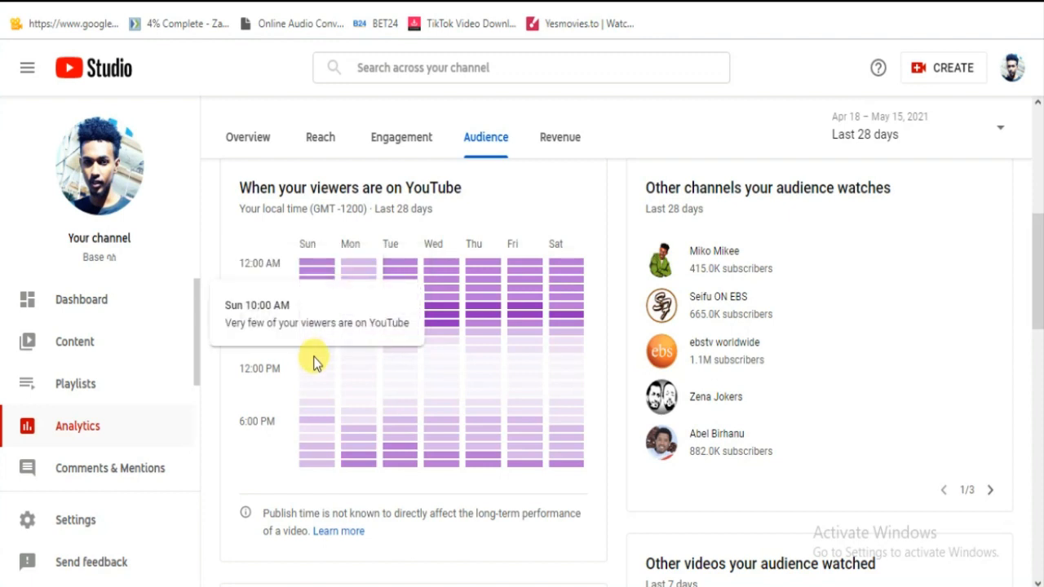
pyautogui.moveTo(316, 362)
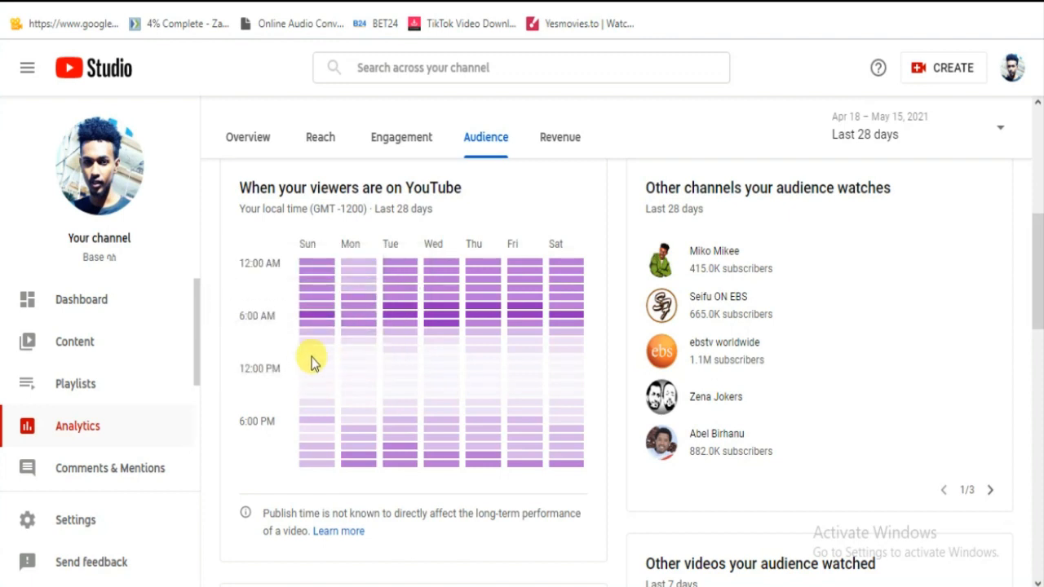
pyautogui.moveTo(313, 398)
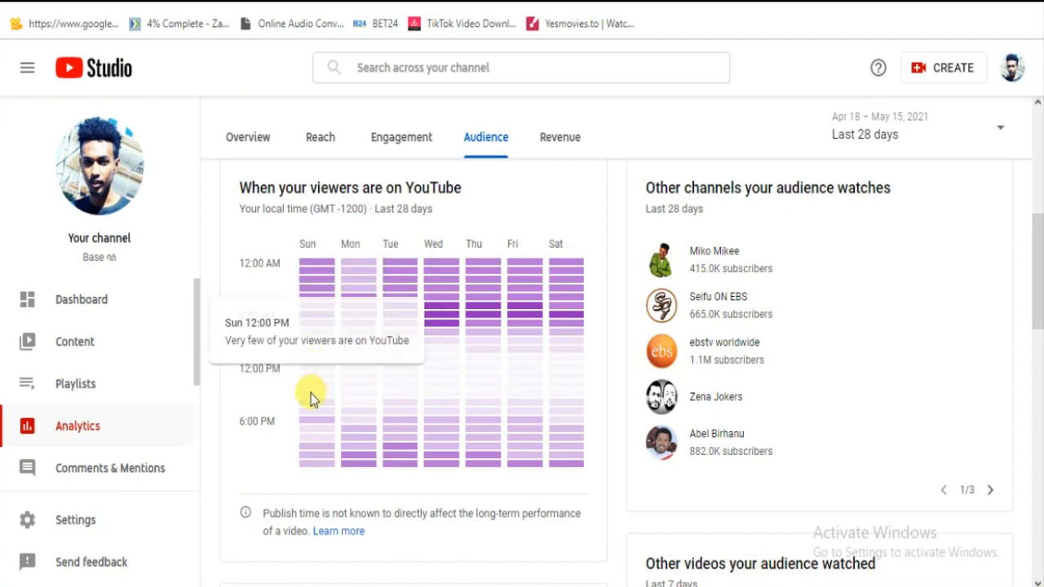
pyautogui.moveTo(314, 390)
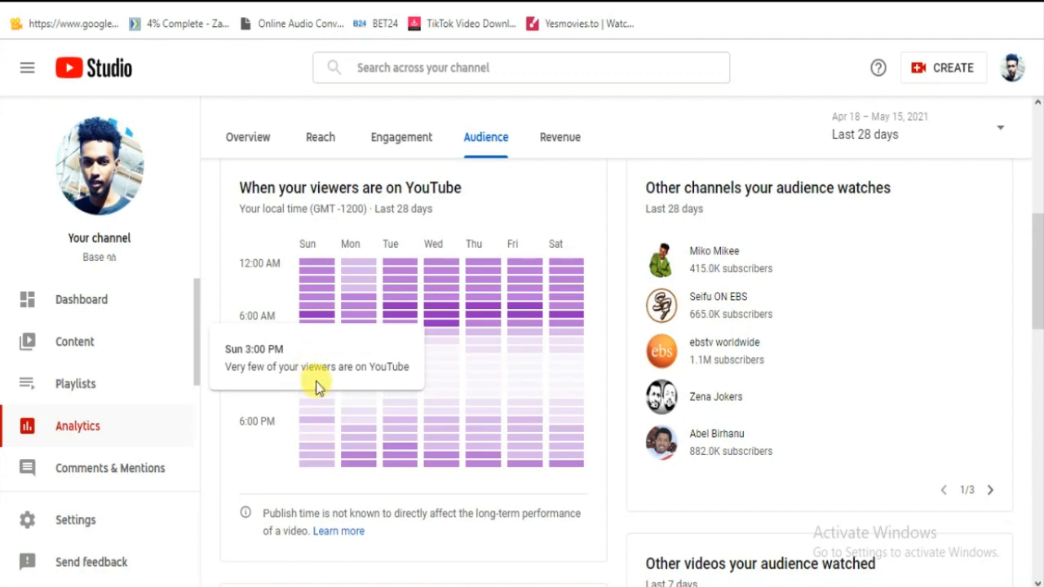
pyautogui.moveTo(309, 281)
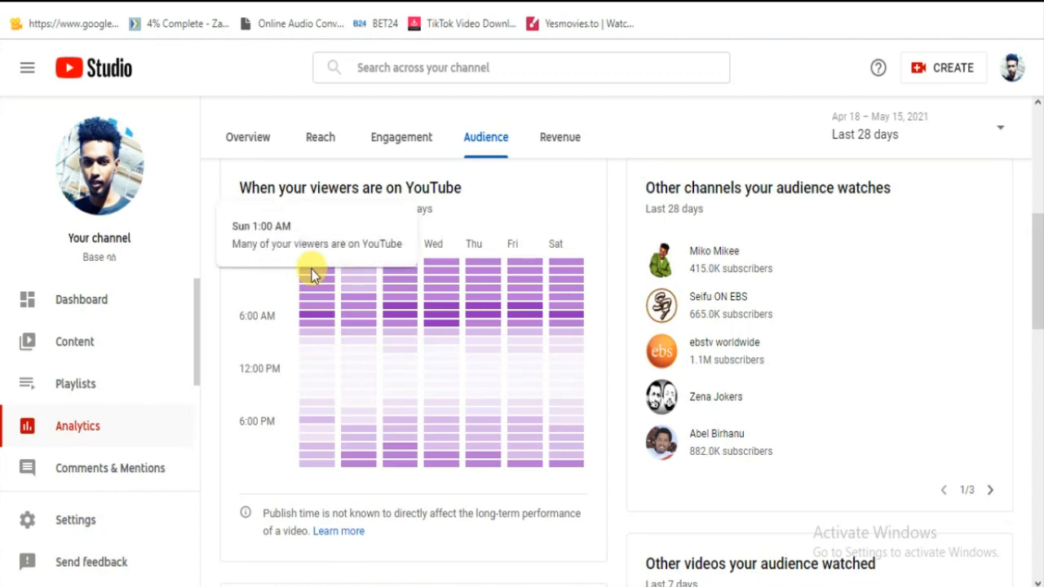
pyautogui.moveTo(314, 286)
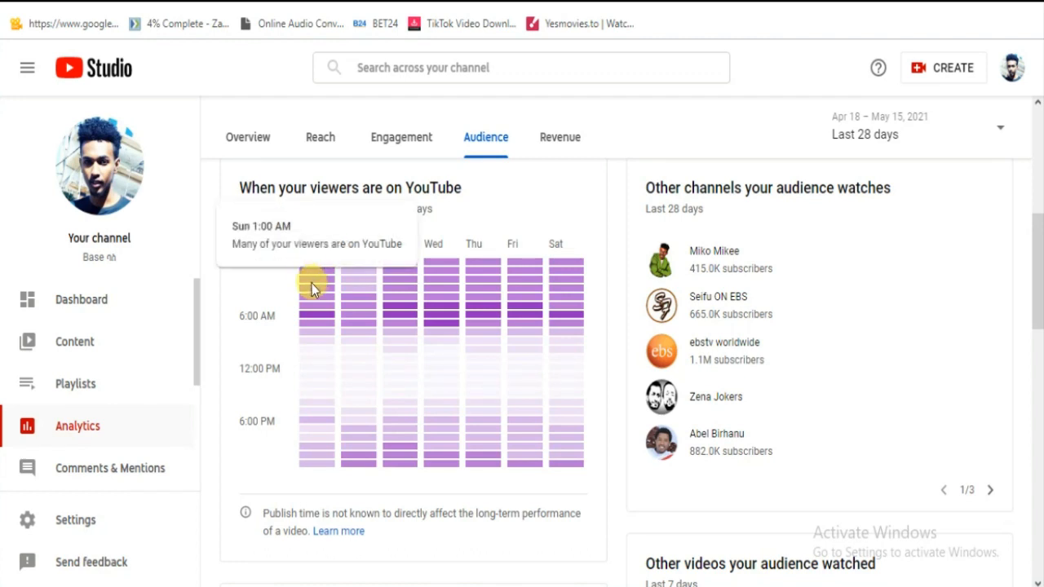
pyautogui.moveTo(317, 304)
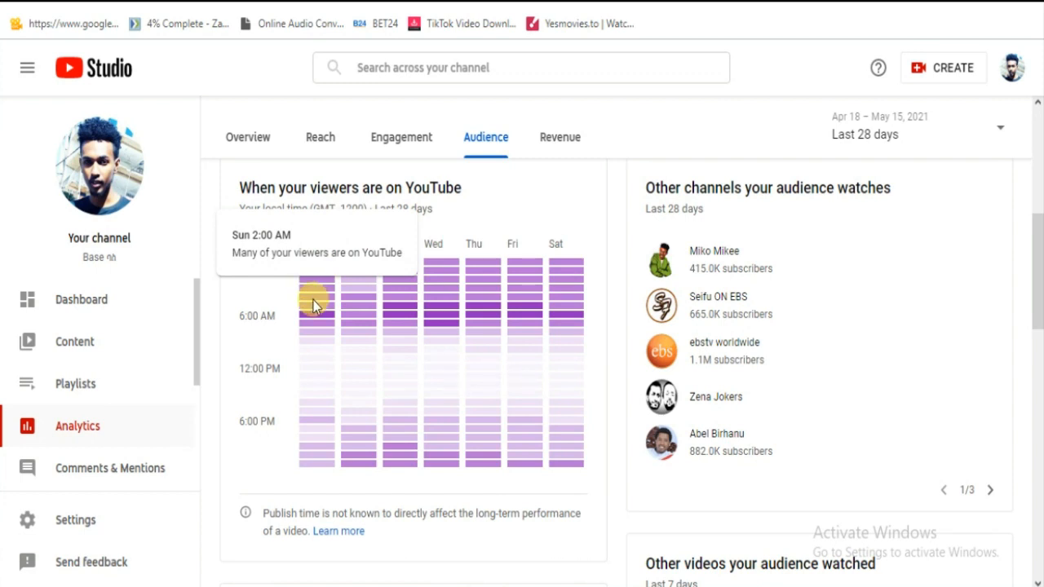
pyautogui.moveTo(310, 318)
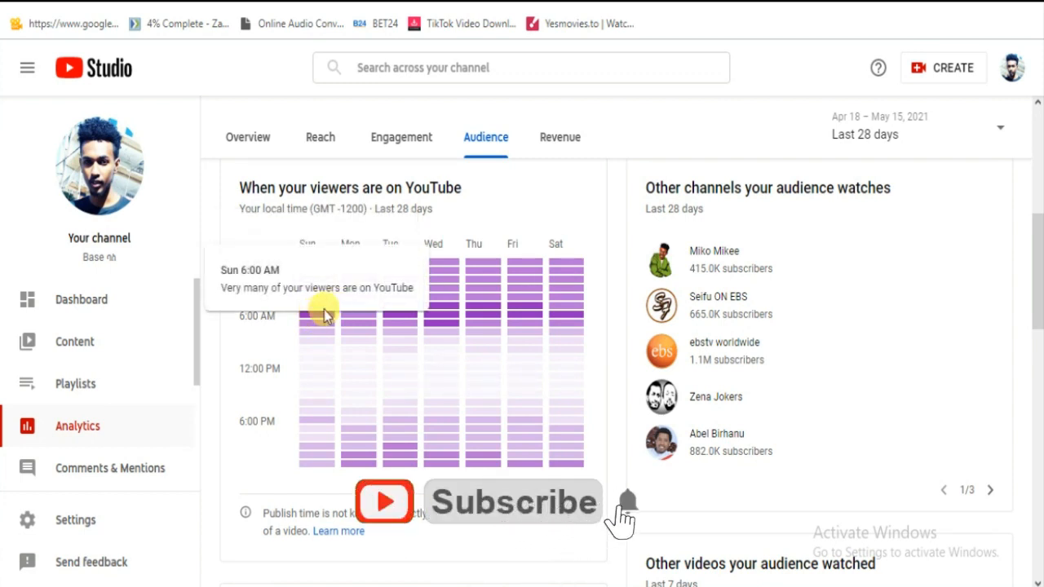
pyautogui.moveTo(319, 269)
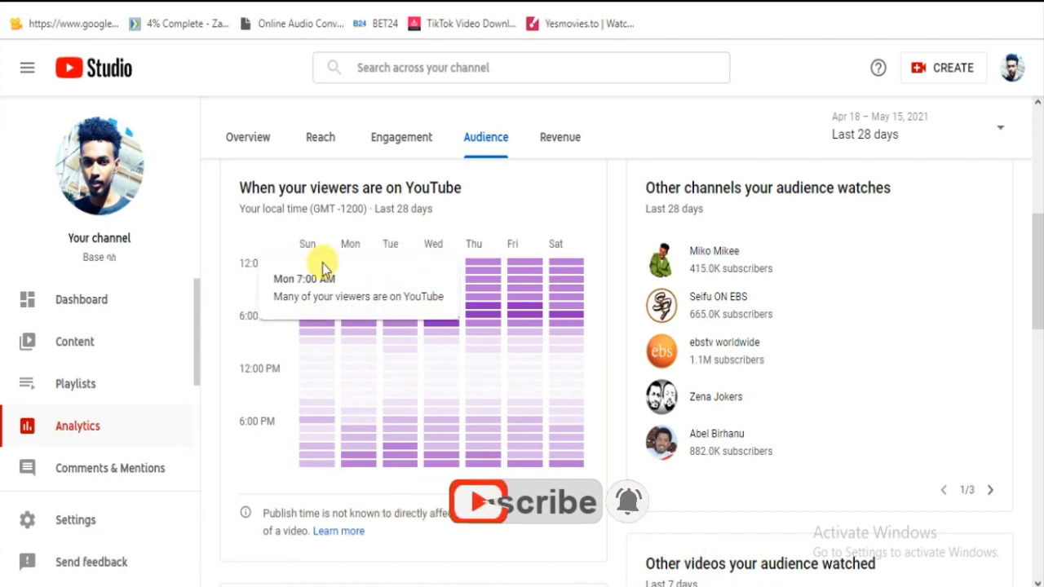
pyautogui.moveTo(313, 318)
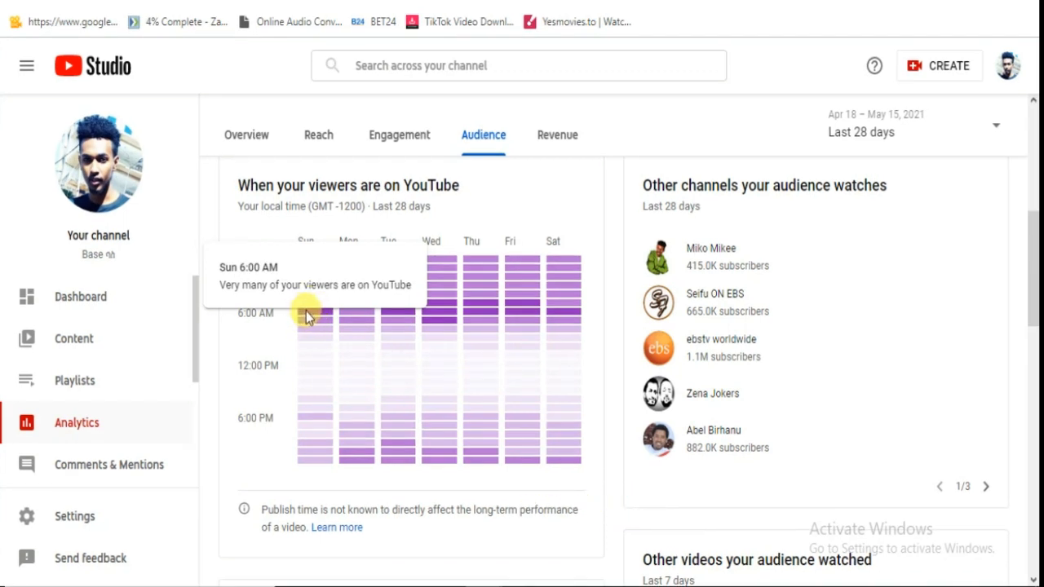
pyautogui.moveTo(314, 318)
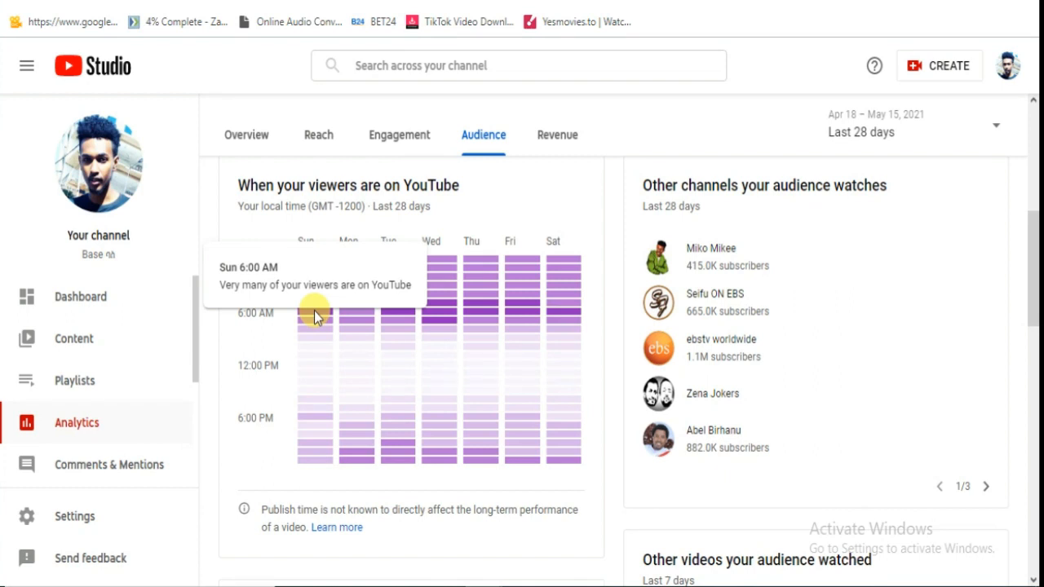
pyautogui.moveTo(416, 310)
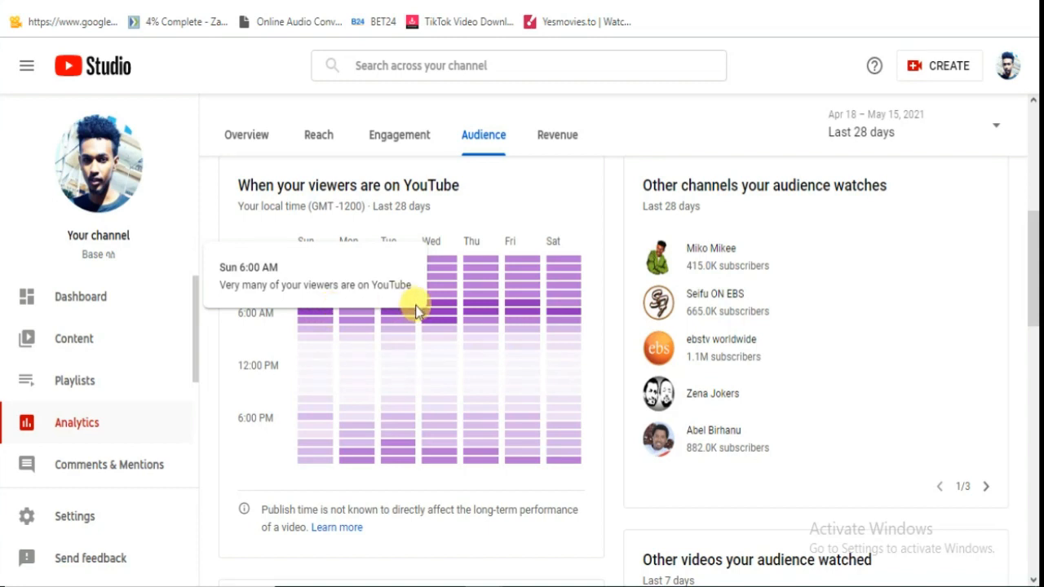
pyautogui.moveTo(318, 328)
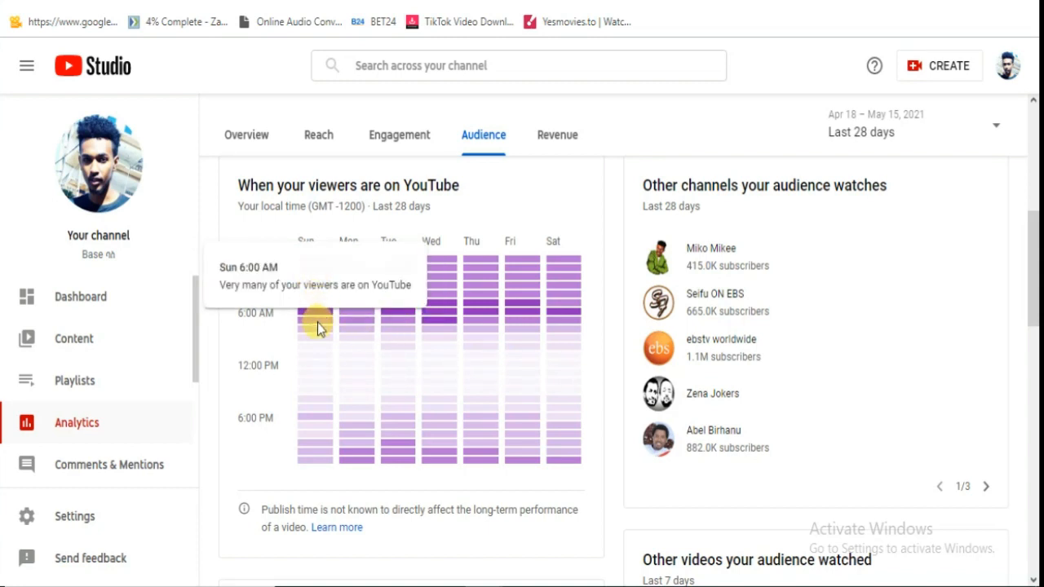
pyautogui.moveTo(319, 318)
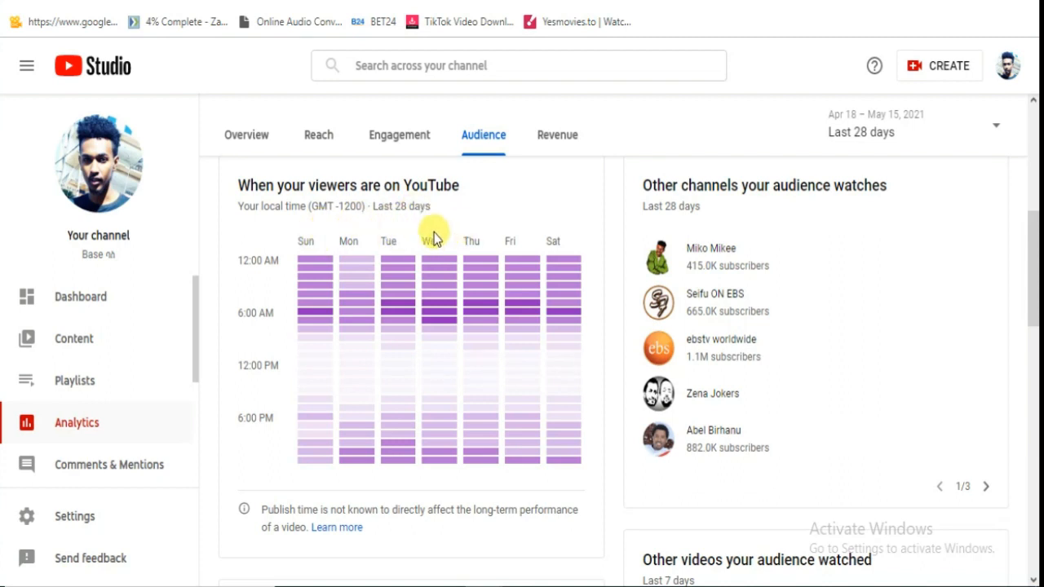
pyautogui.moveTo(438, 245)
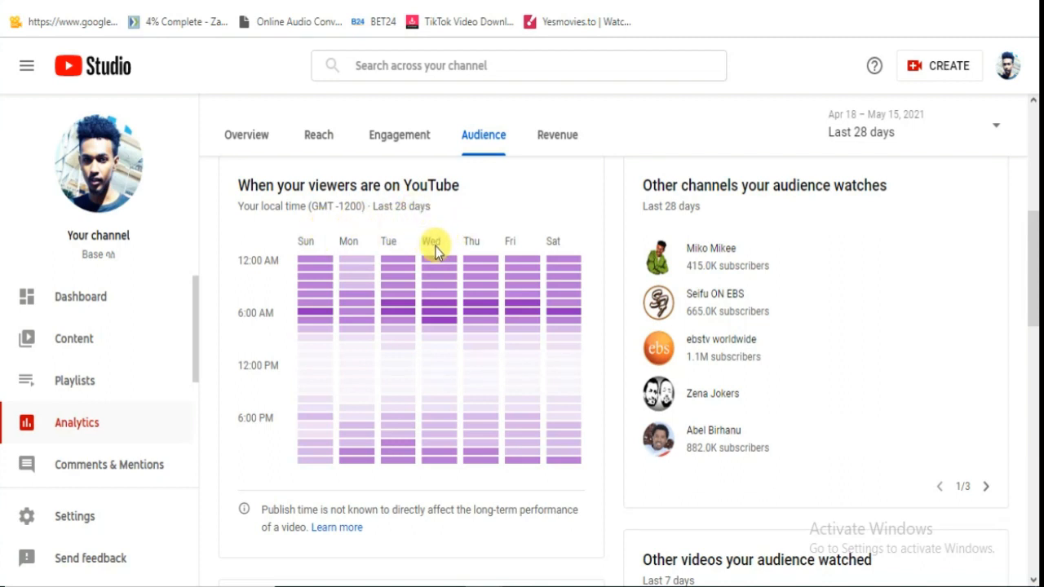
pyautogui.moveTo(438, 261)
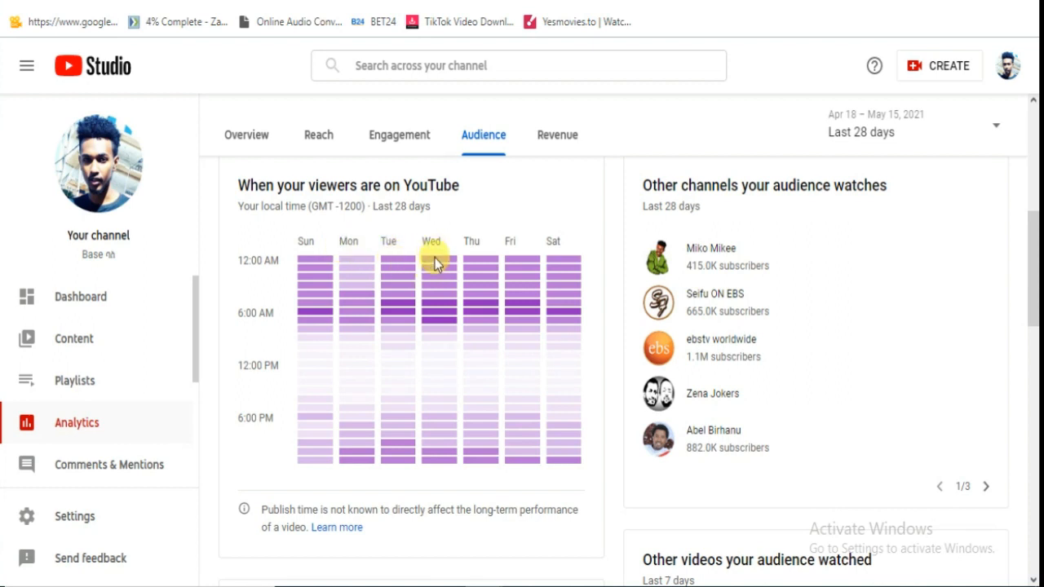
pyautogui.moveTo(437, 308)
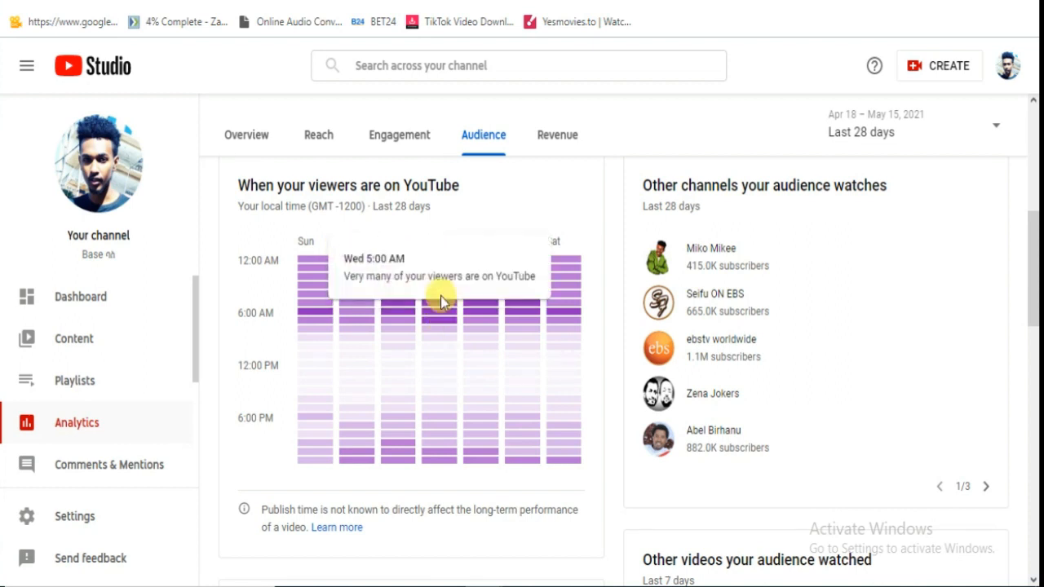
pyautogui.moveTo(400, 245)
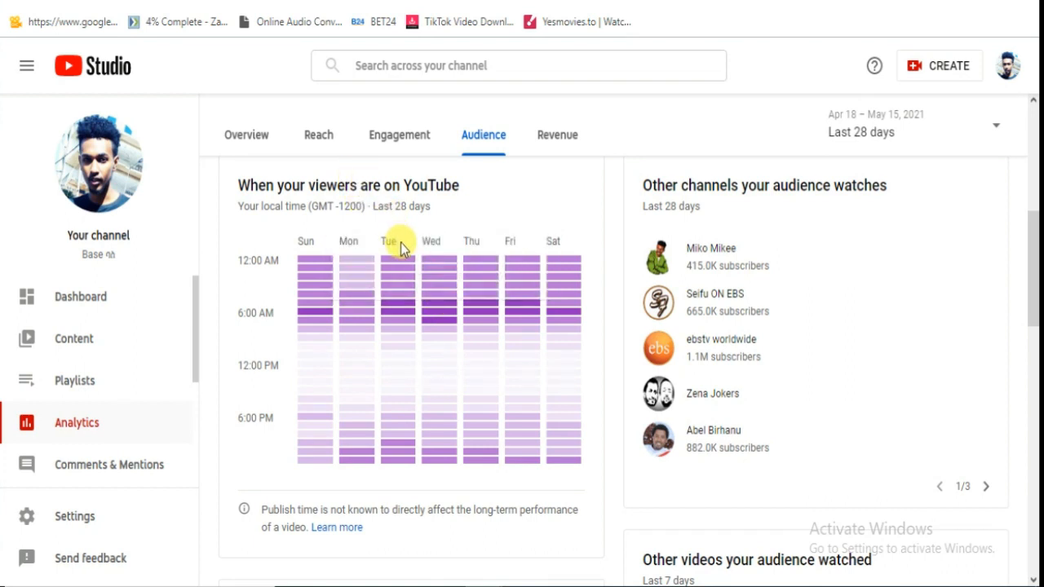
pyautogui.moveTo(433, 313)
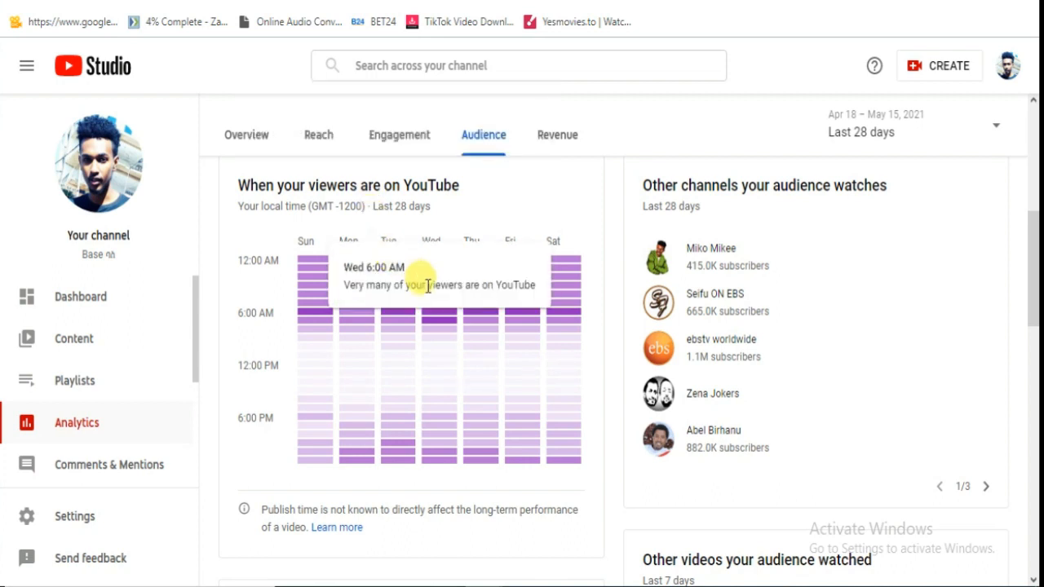
pyautogui.moveTo(437, 304)
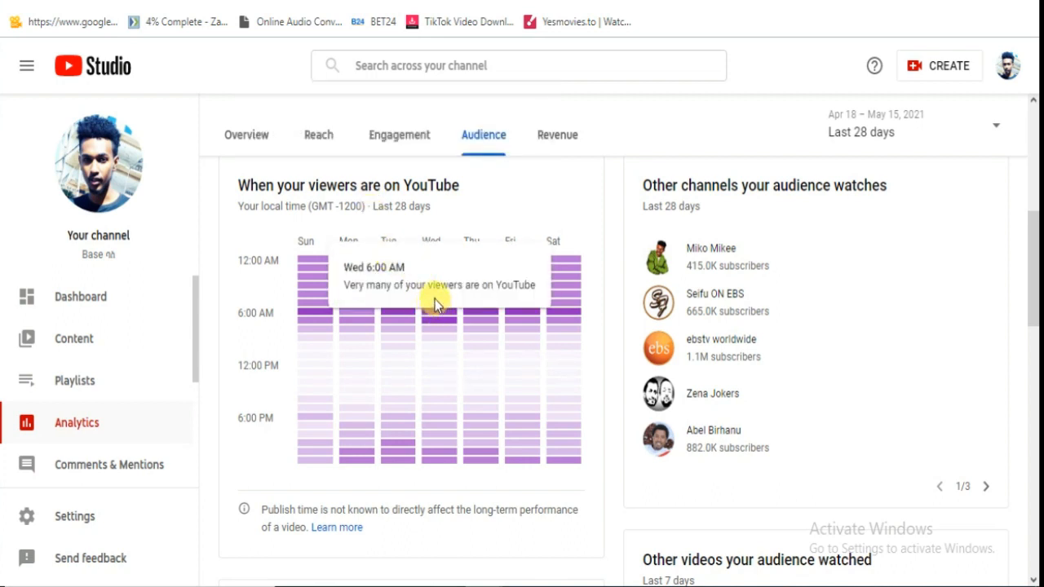
pyautogui.moveTo(434, 325)
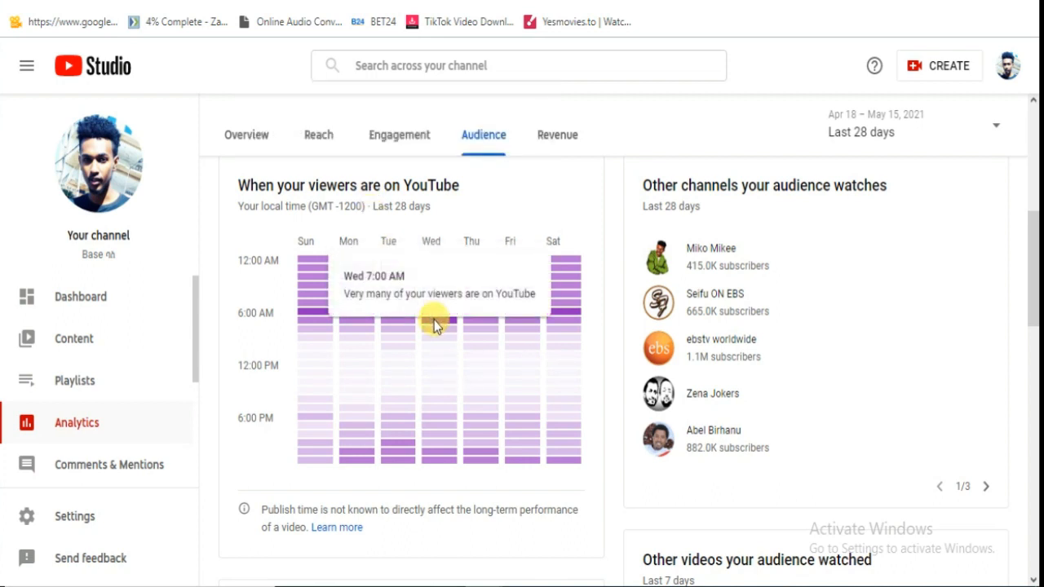
pyautogui.moveTo(398, 133)
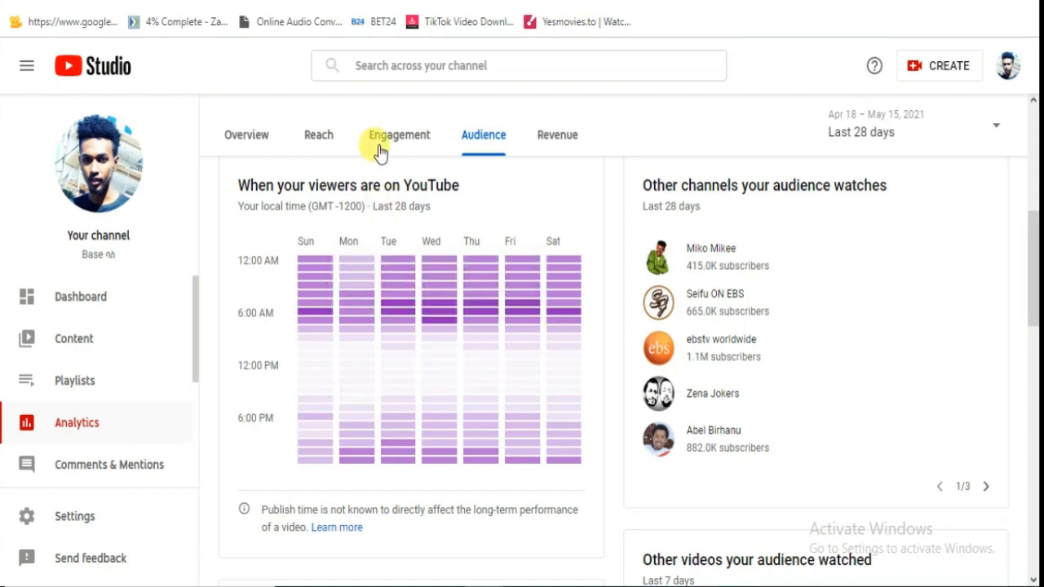
pyautogui.moveTo(431, 310)
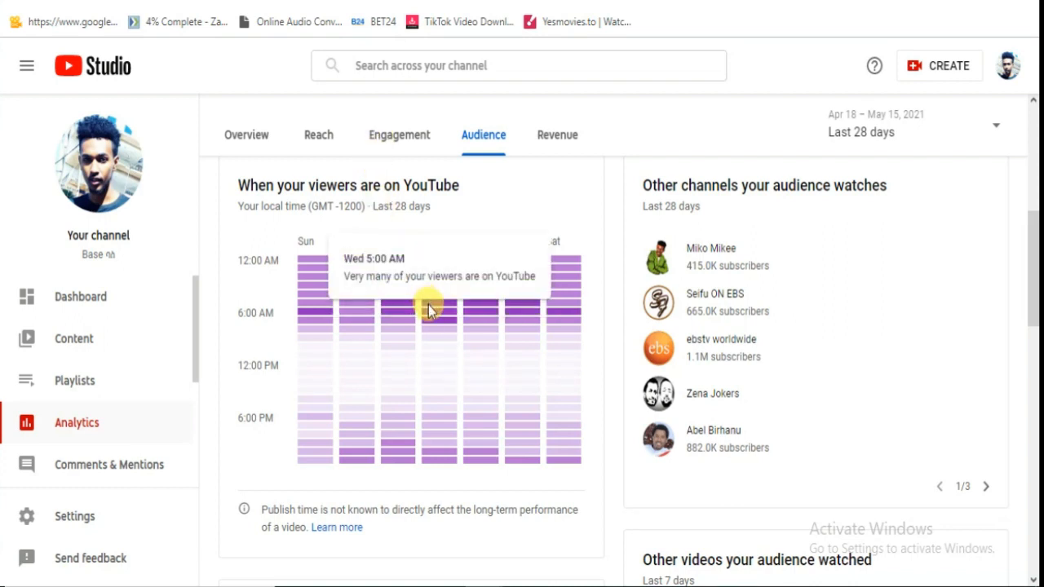
pyautogui.moveTo(434, 326)
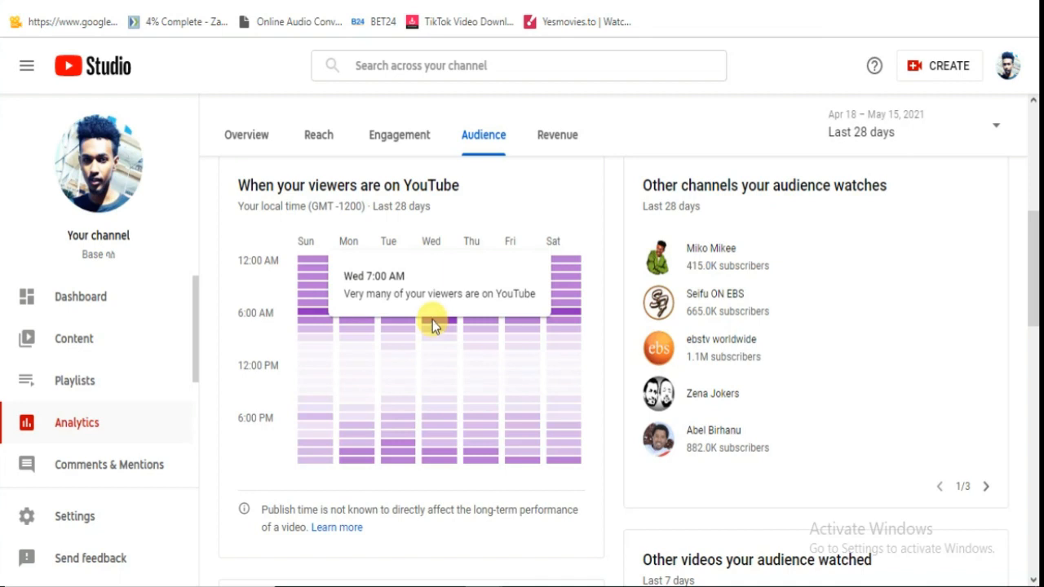
pyautogui.moveTo(425, 286)
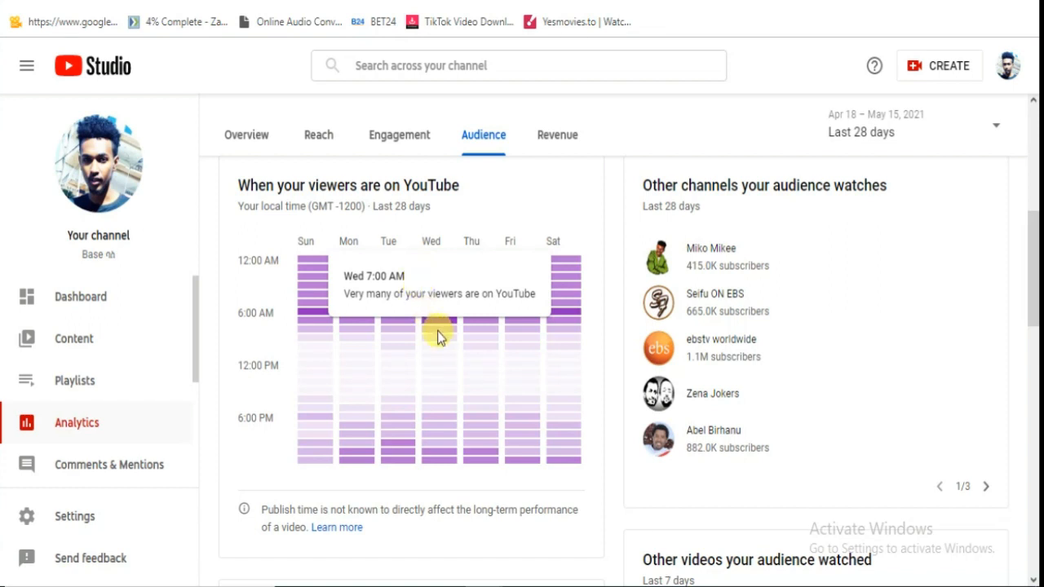
pyautogui.moveTo(439, 316)
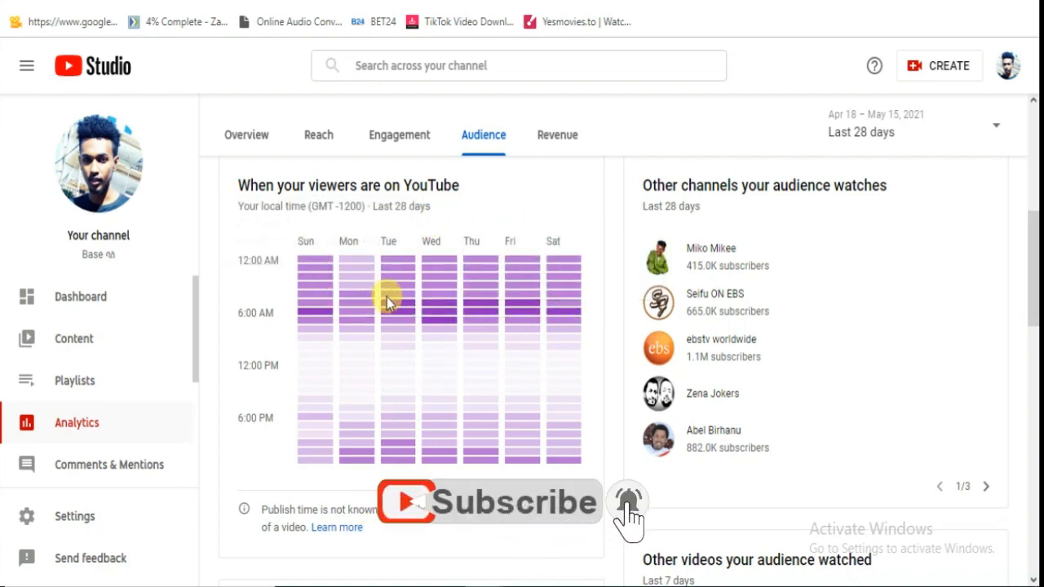
pyautogui.moveTo(391, 318)
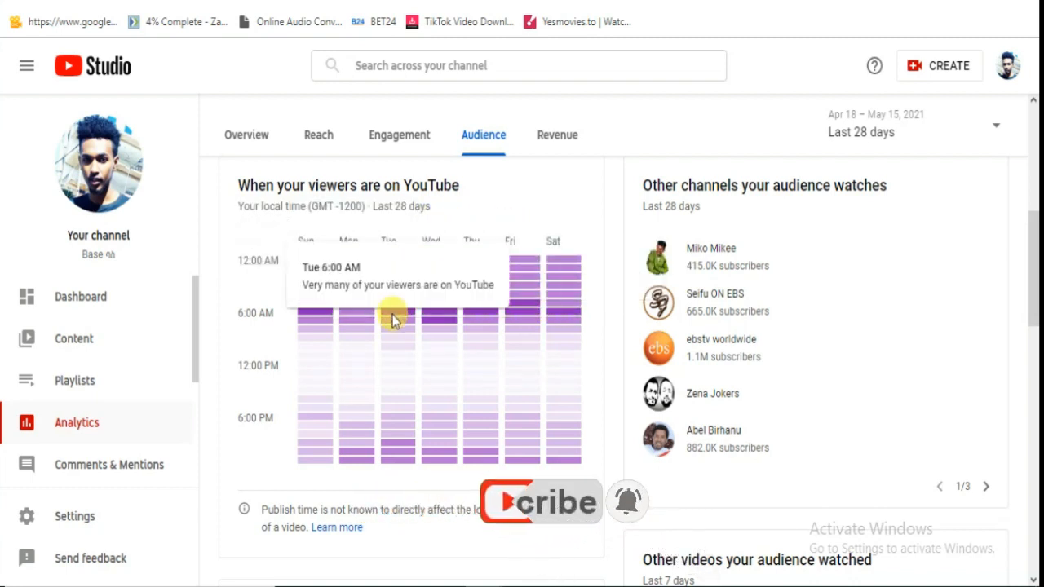
pyautogui.moveTo(306, 316)
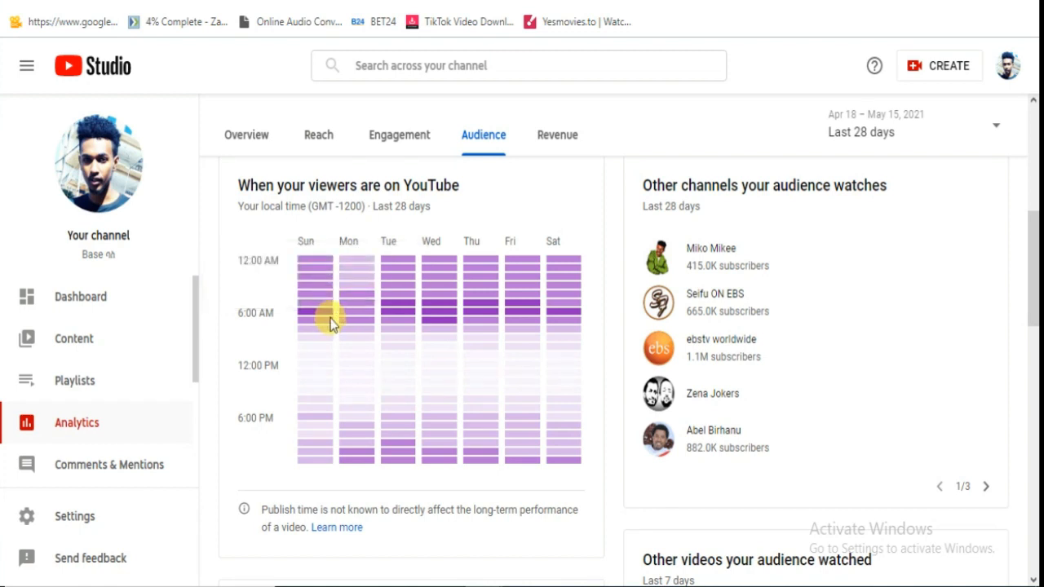
pyautogui.moveTo(373, 308)
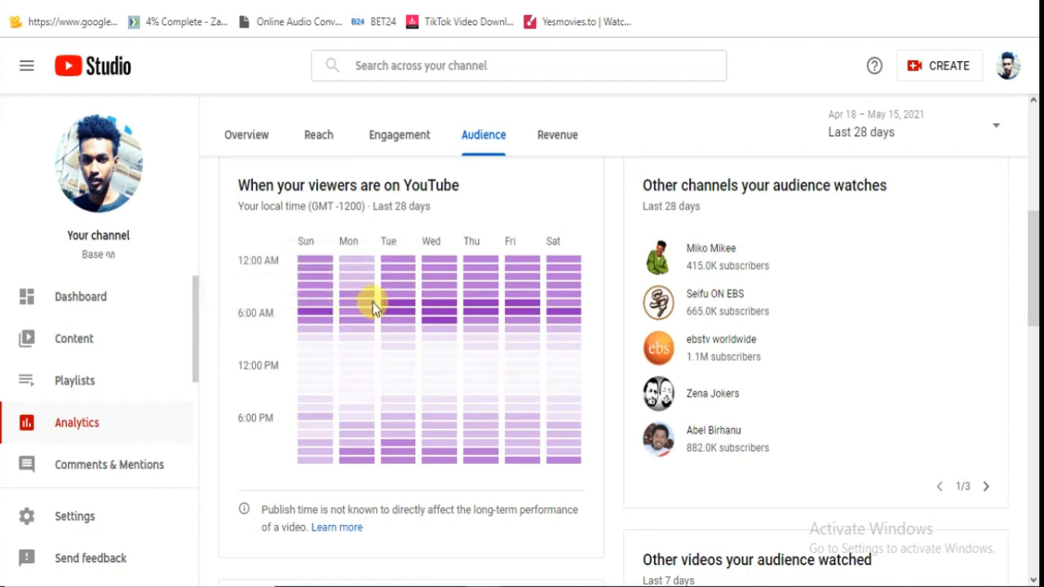
pyautogui.moveTo(352, 241)
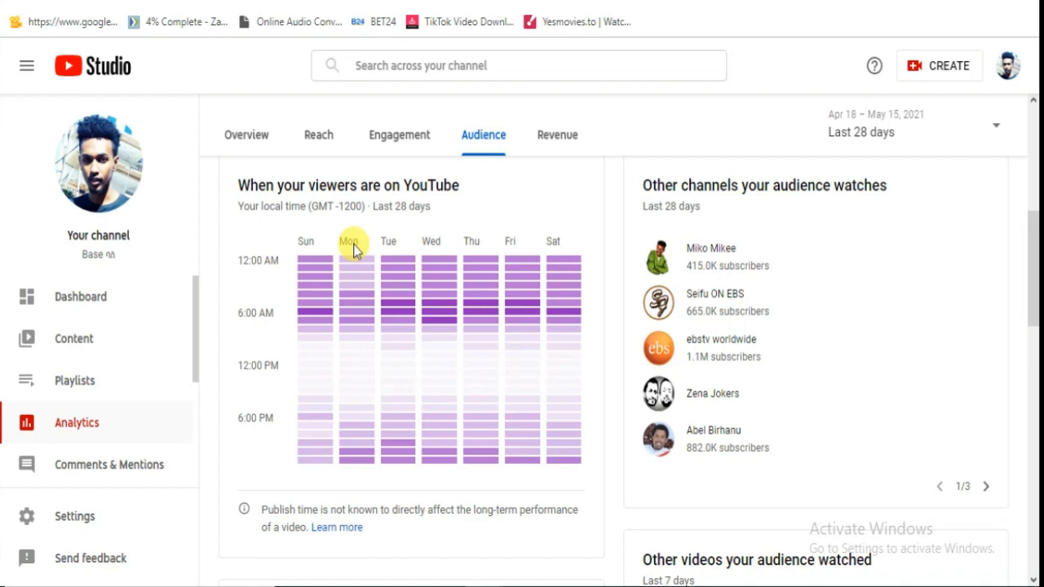
pyautogui.moveTo(356, 277)
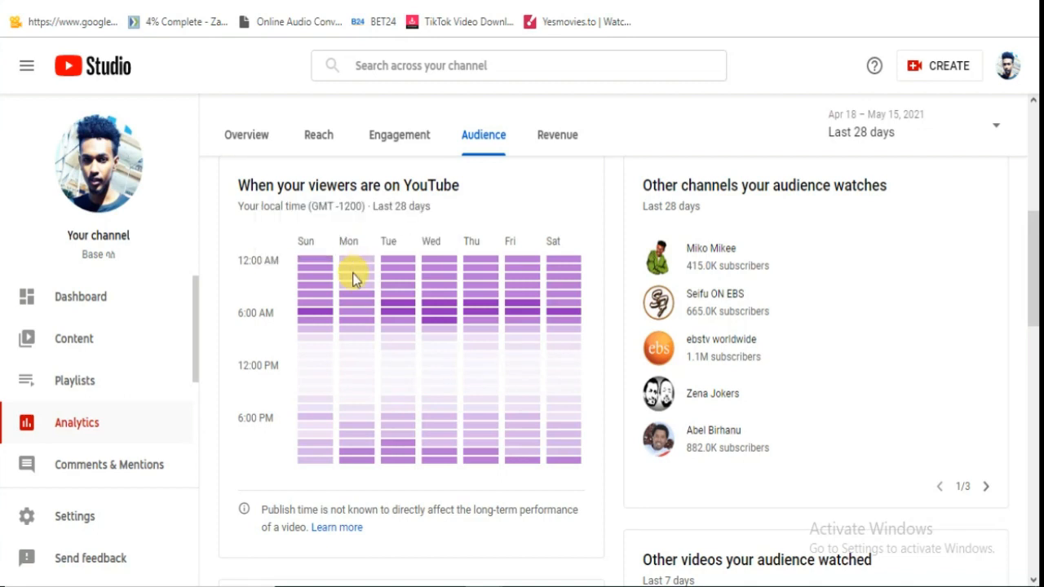
pyautogui.moveTo(390, 297)
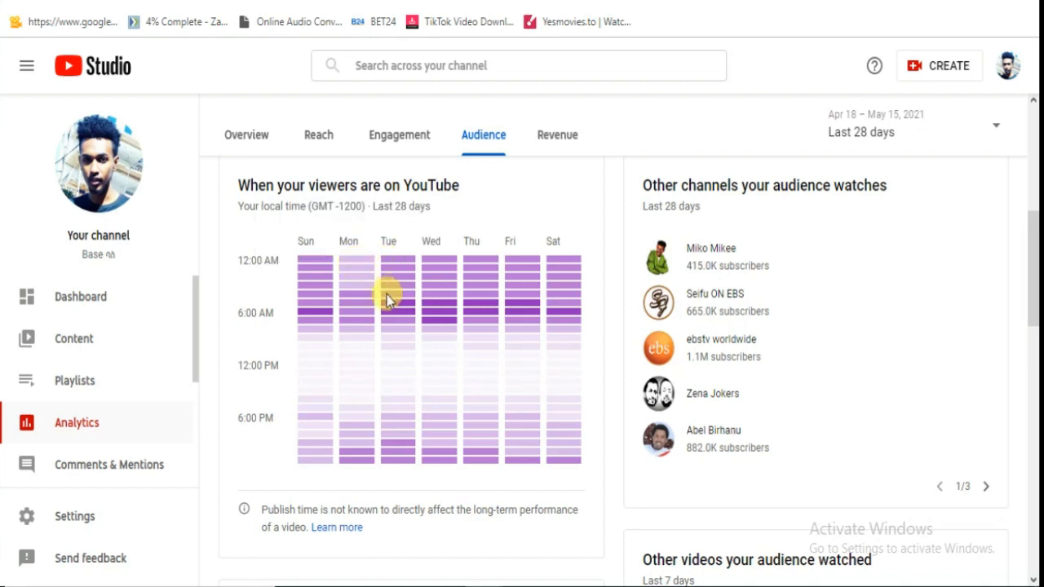
pyautogui.moveTo(393, 307)
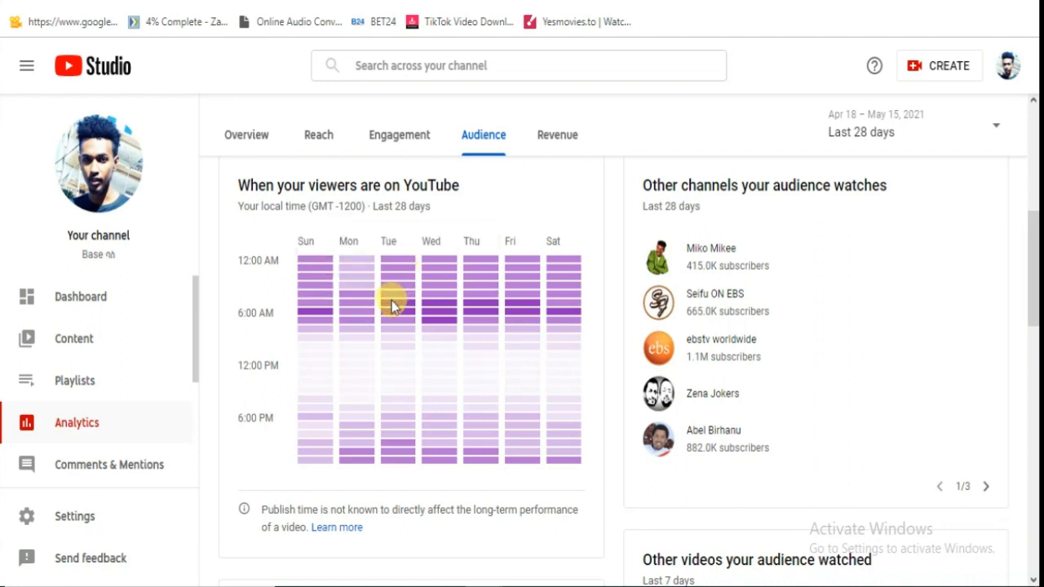
pyautogui.moveTo(395, 316)
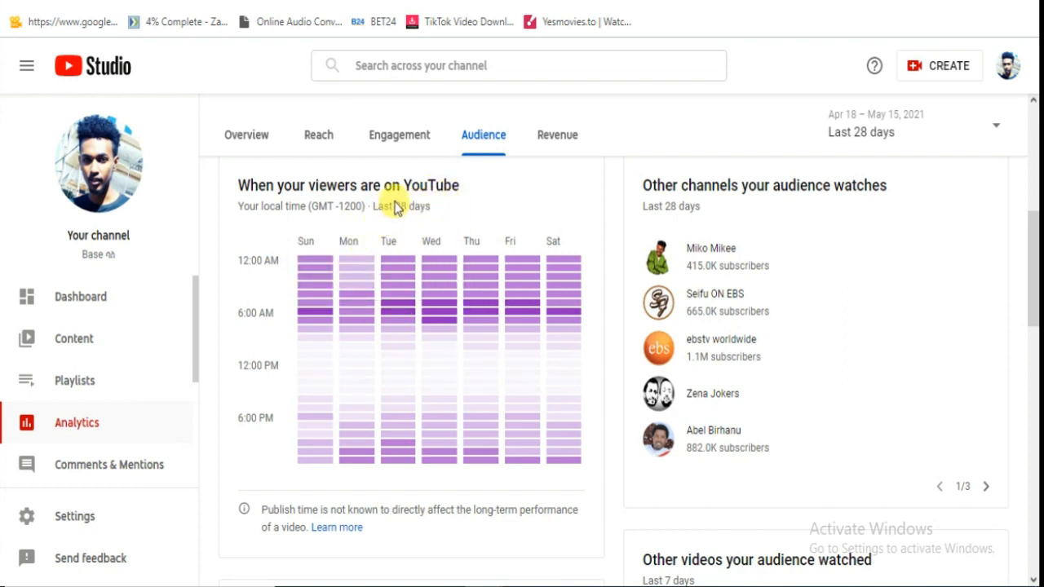
pyautogui.moveTo(388, 260)
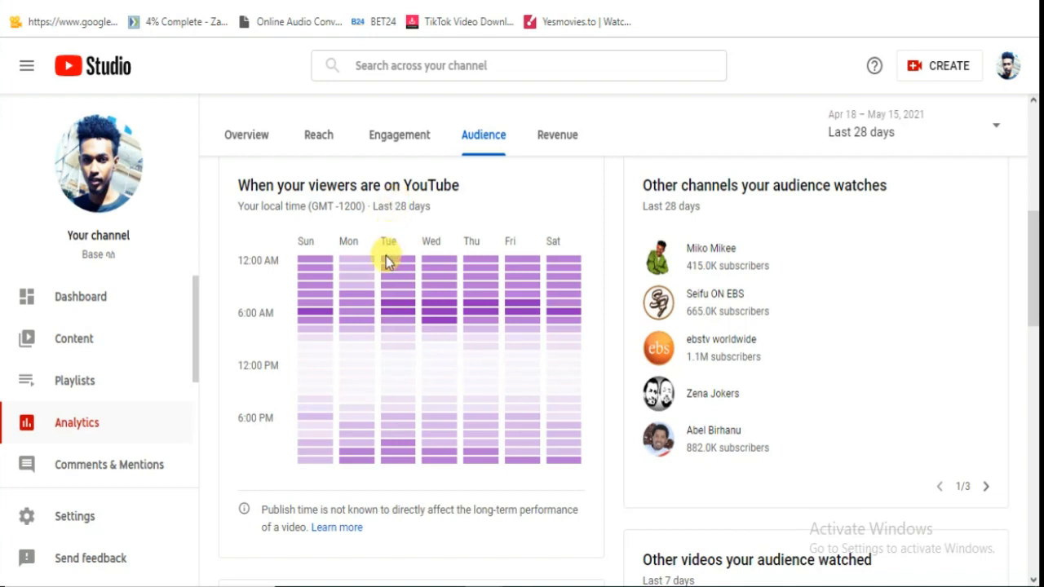
pyautogui.moveTo(389, 313)
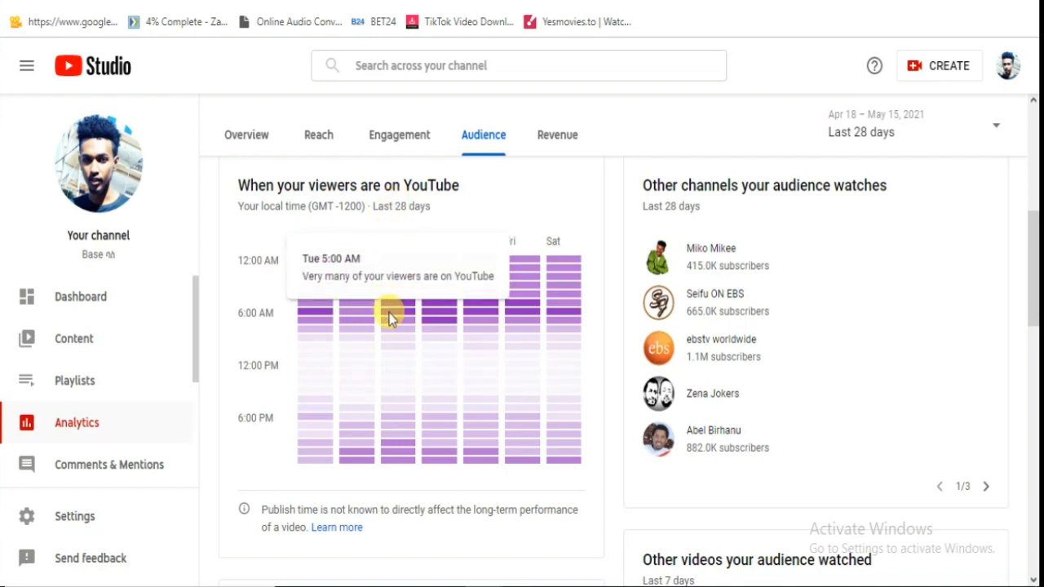
pyautogui.moveTo(391, 318)
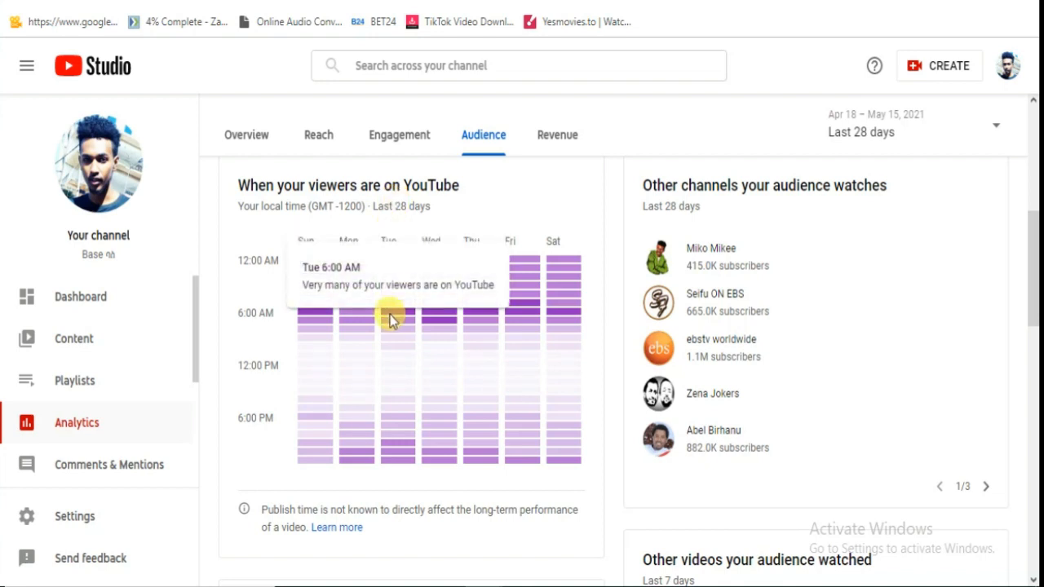
pyautogui.moveTo(343, 248)
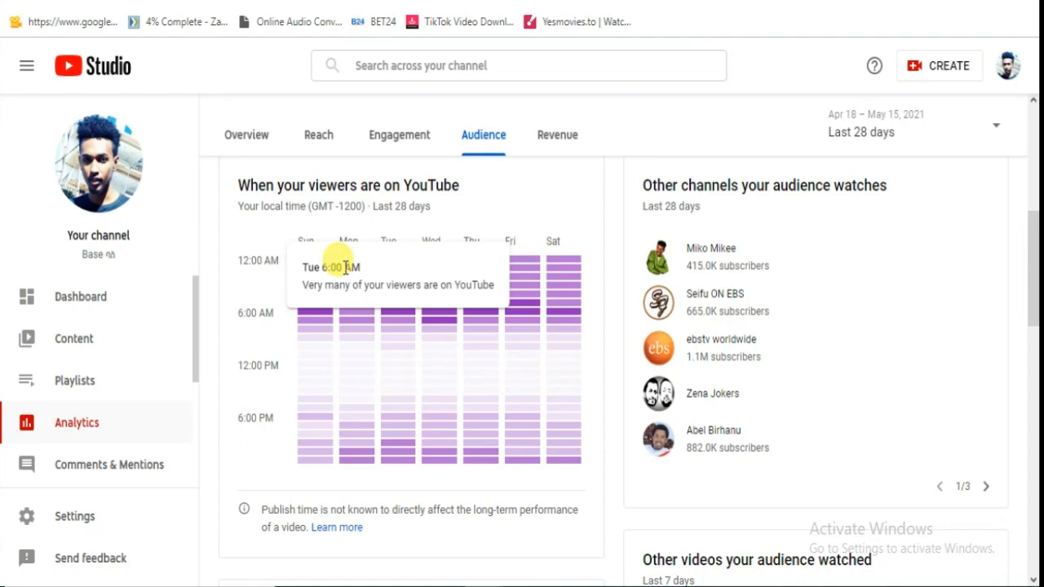
pyautogui.moveTo(349, 297)
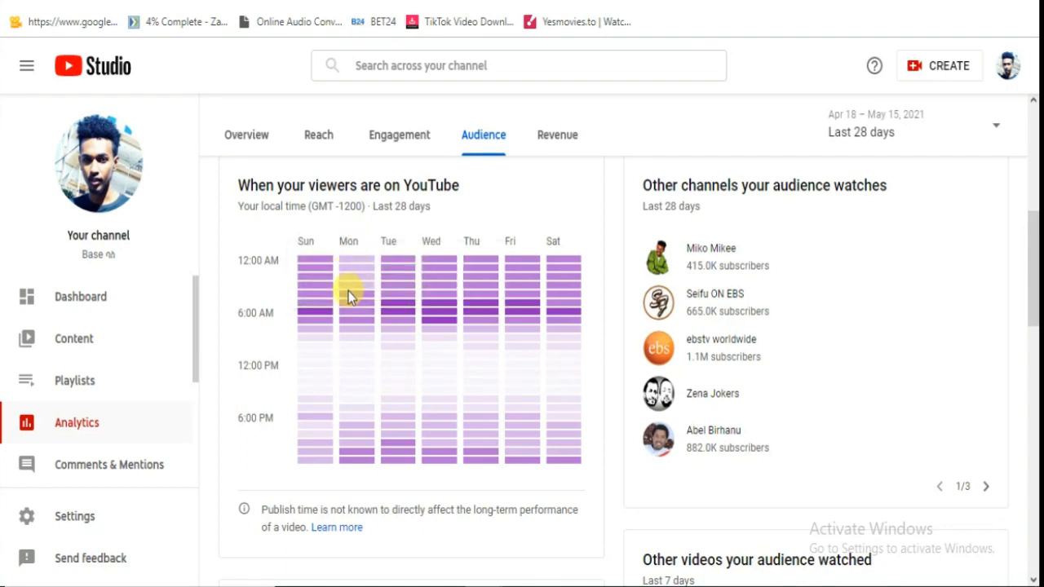
pyautogui.moveTo(351, 265)
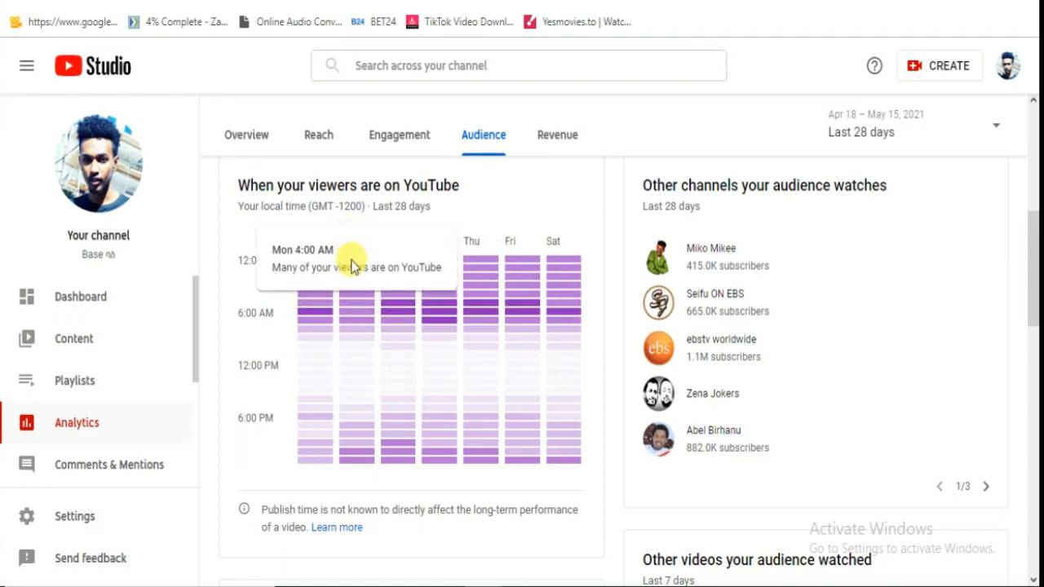
pyautogui.moveTo(351, 296)
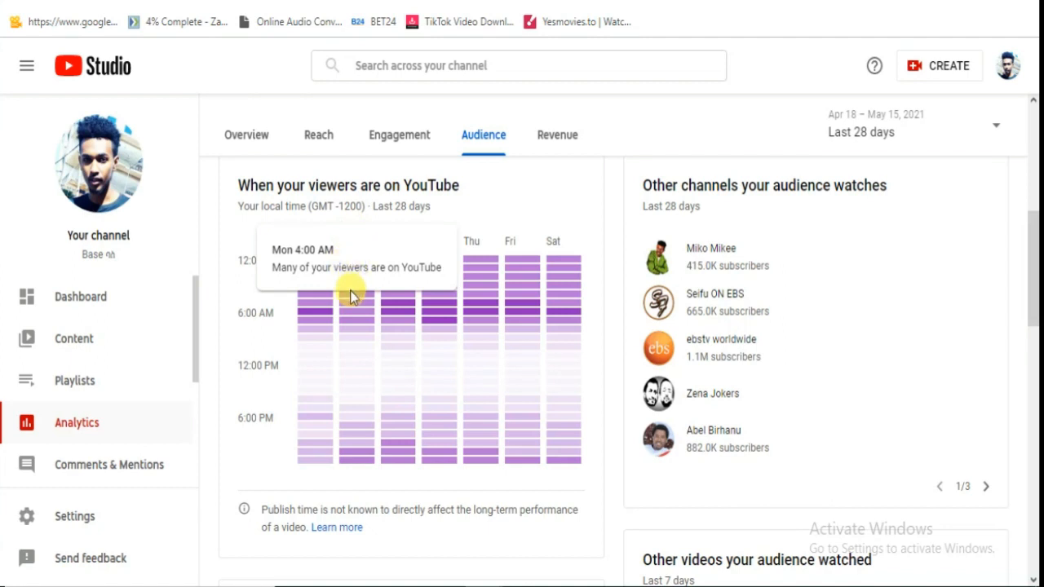
pyautogui.moveTo(398, 307)
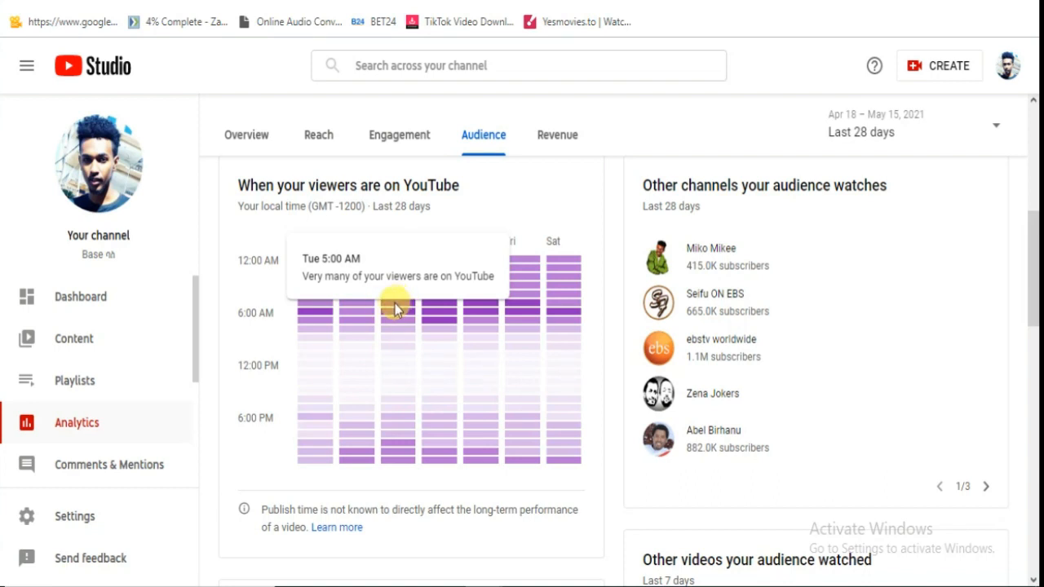
pyautogui.moveTo(333, 274)
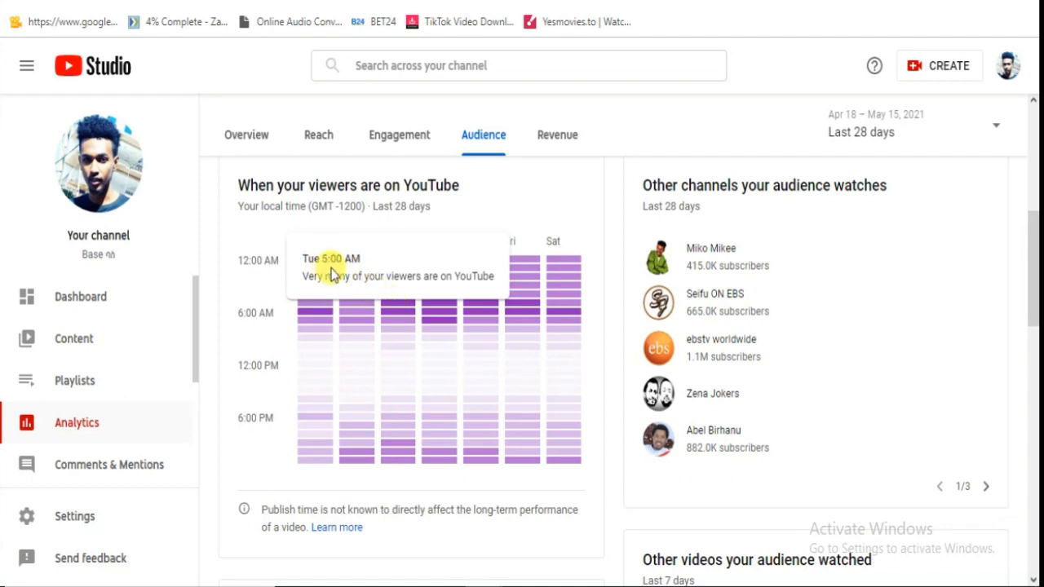
pyautogui.moveTo(395, 307)
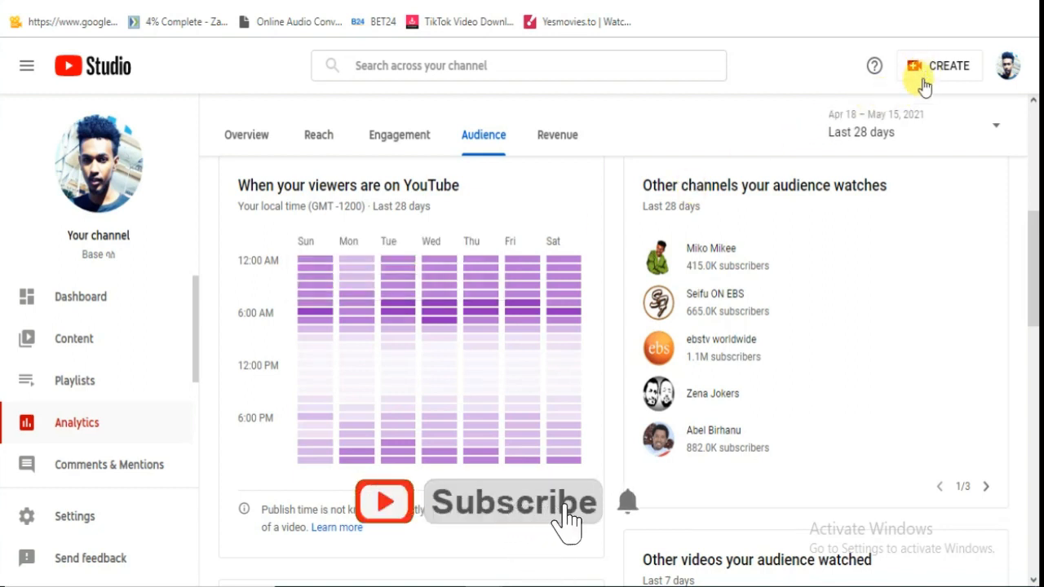
# - Start a new video upload via Create > Upload videos and browse for a file
pyautogui.click(940, 65)
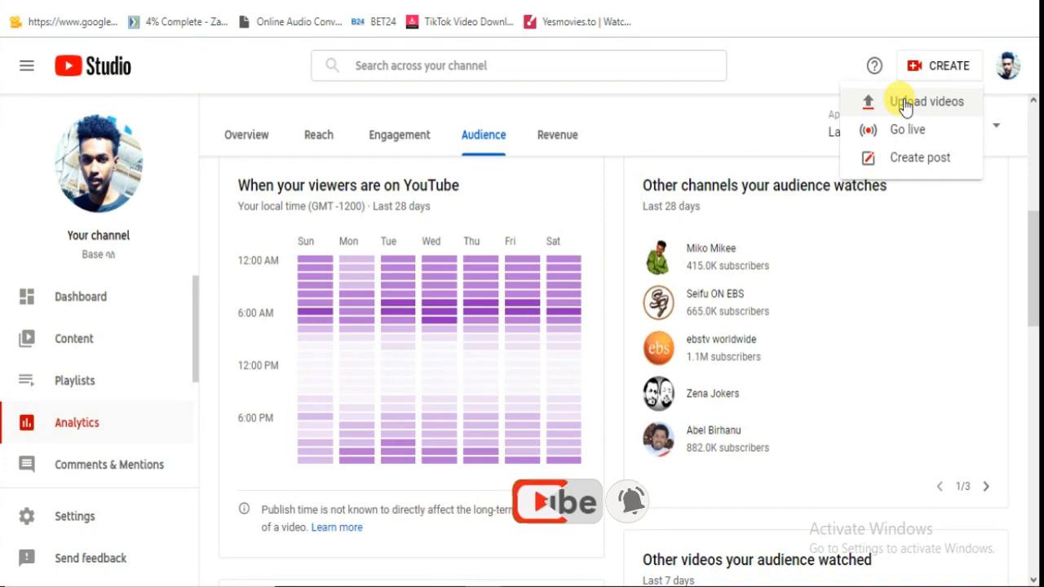
pyautogui.moveTo(656, 210)
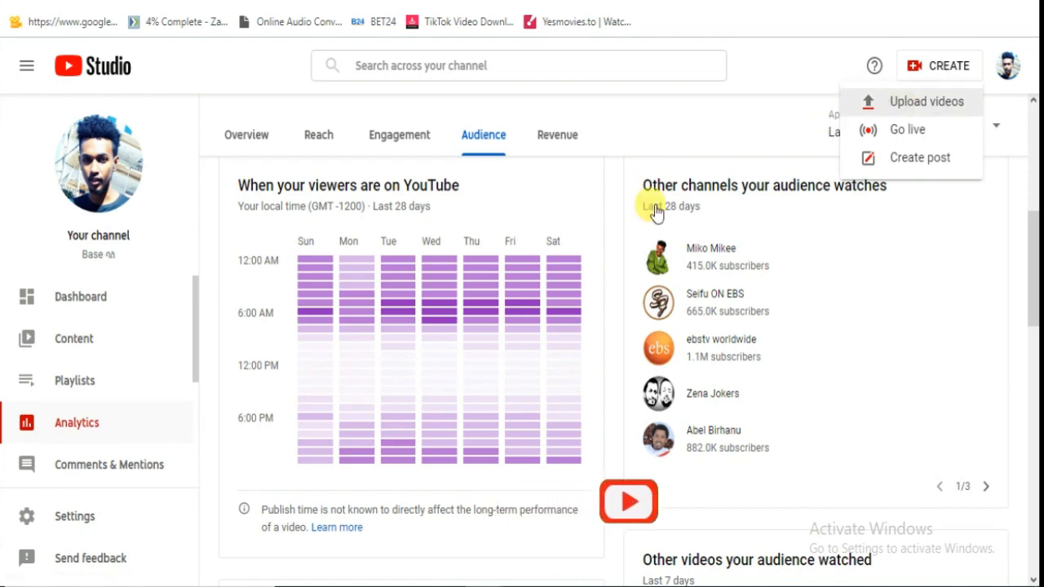
pyautogui.click(924, 101)
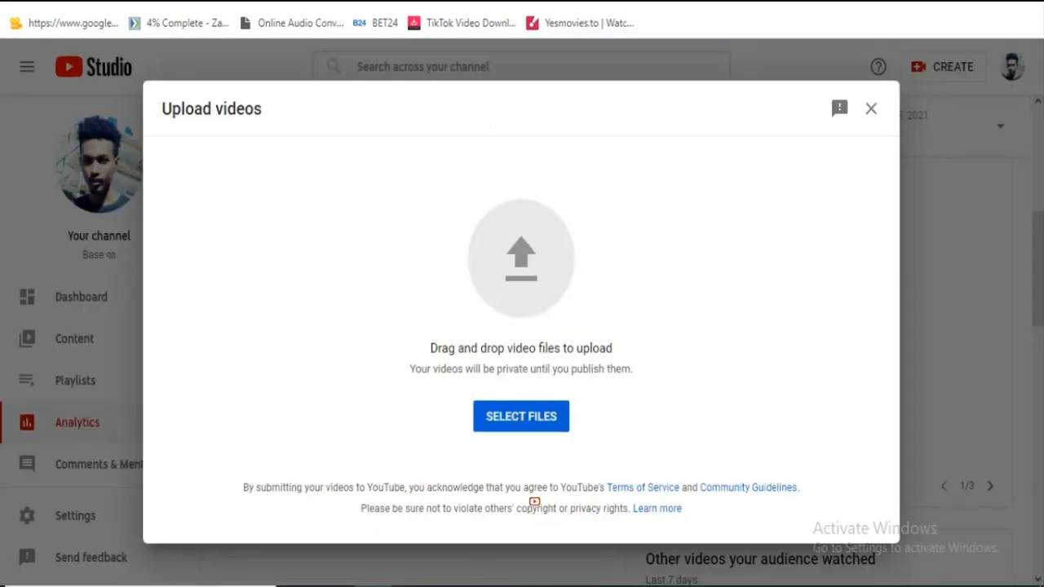
pyautogui.click(520, 417)
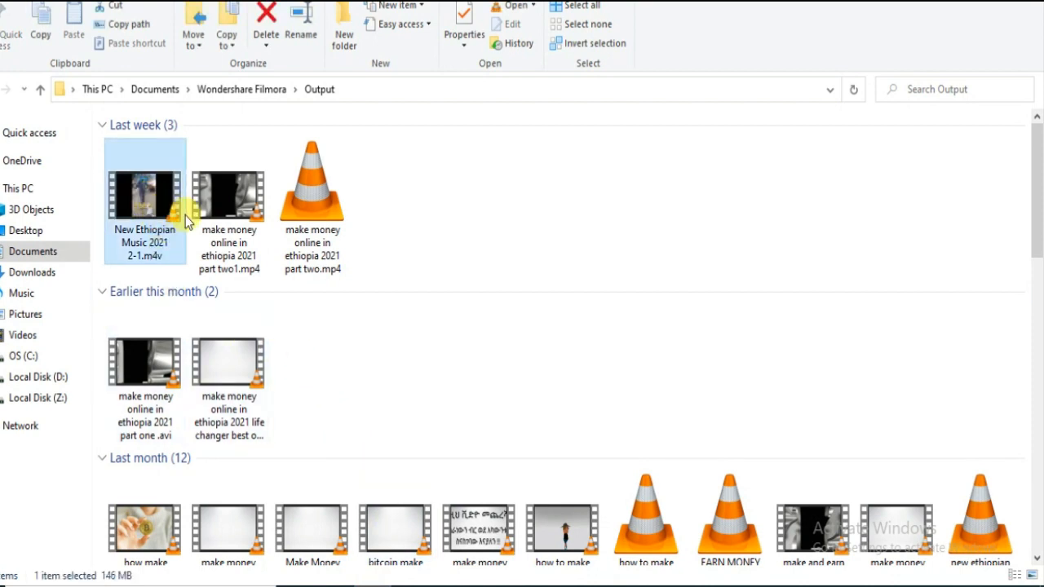
# - Choose 'make money online in ethiopia 2021 part two.mp4' from the Output folder for upload
pyautogui.click(312, 187)
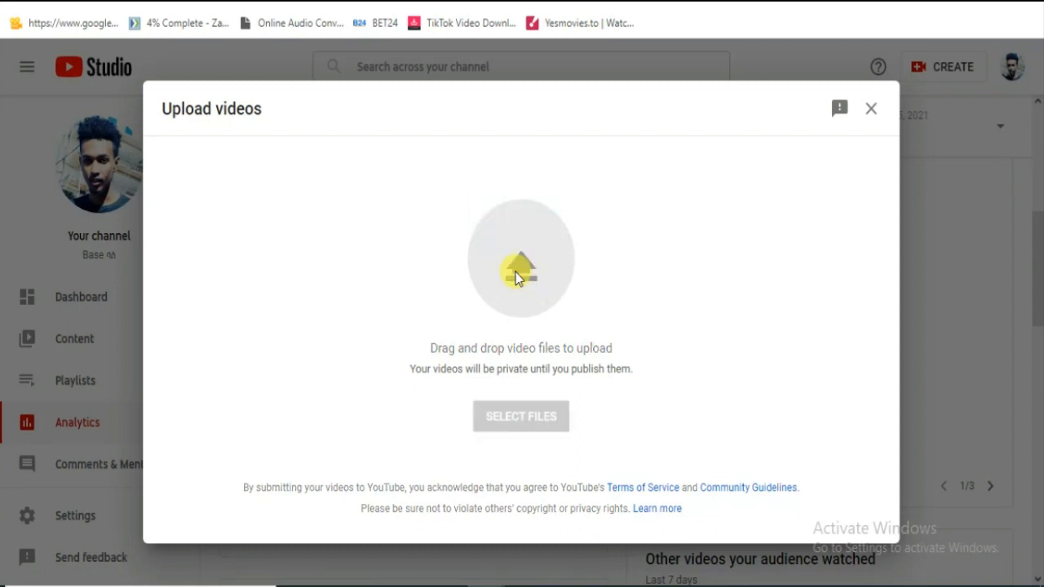
# - Go to the Visibility step of the upload and mark the video Unlisted
pyautogui.click(521, 416)
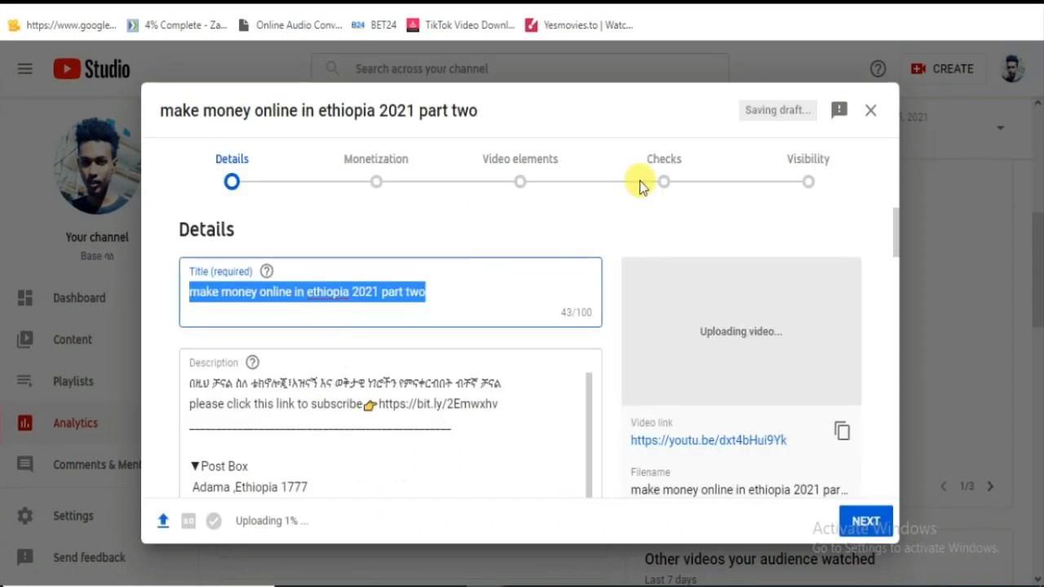
pyautogui.moveTo(828, 172)
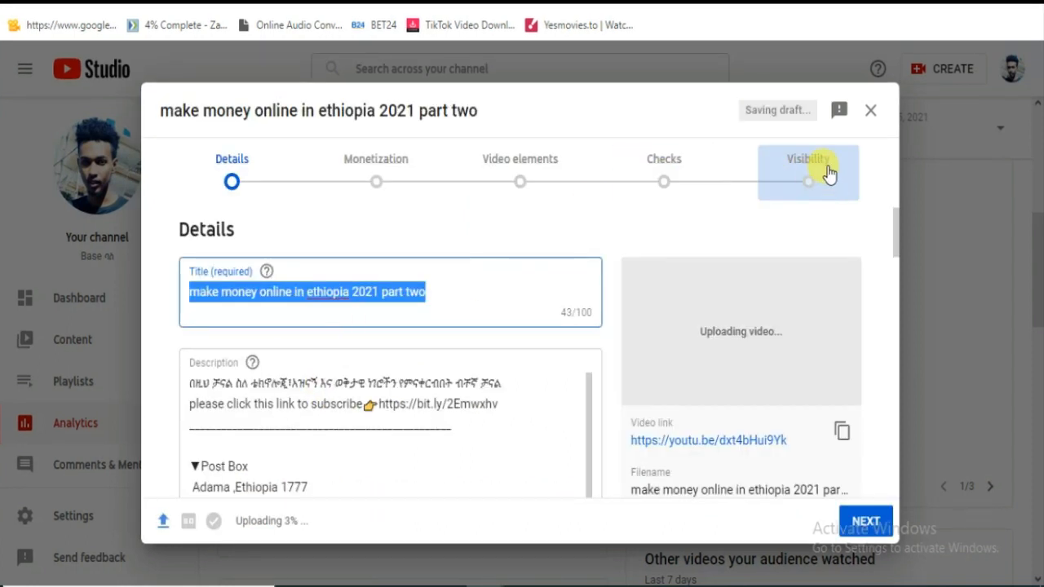
pyautogui.click(807, 163)
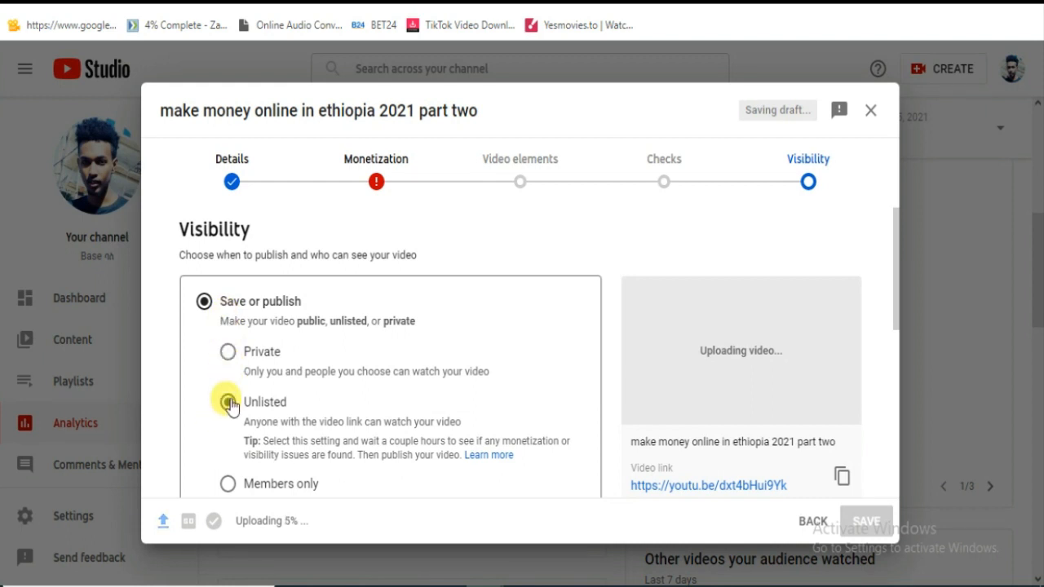
pyautogui.click(228, 402)
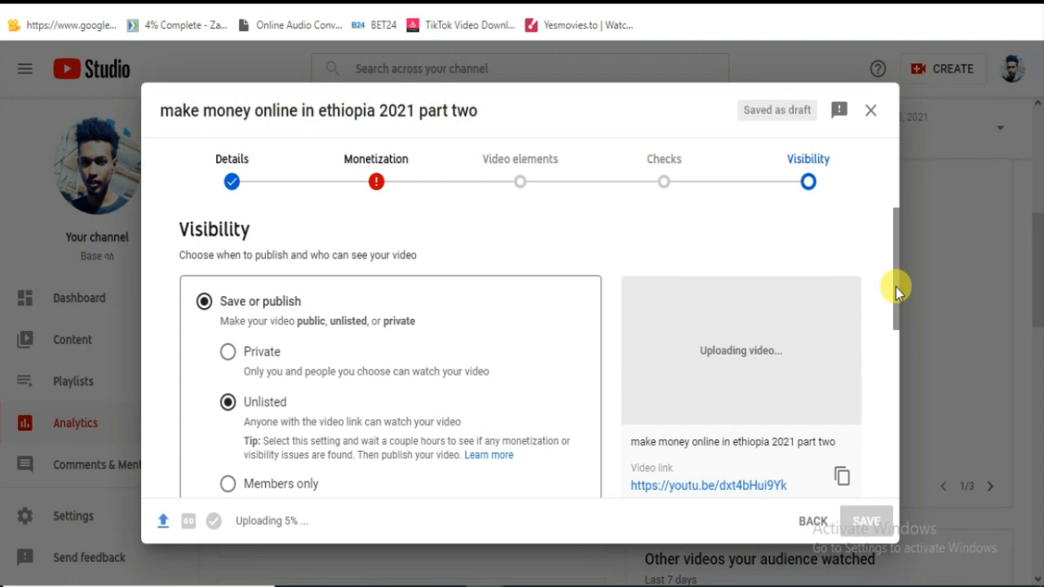
pyautogui.scroll(-3)
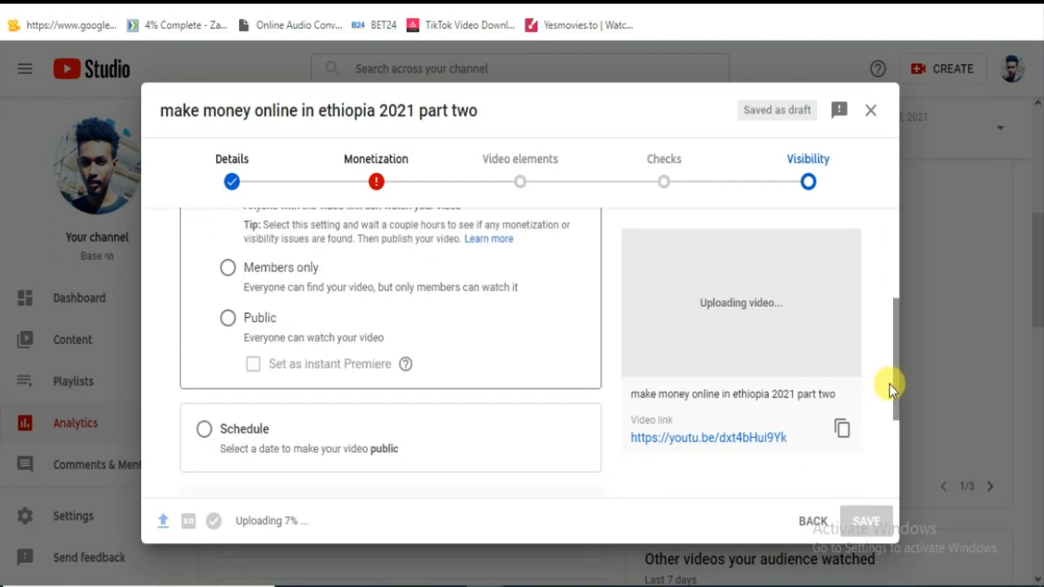
pyautogui.scroll(-3)
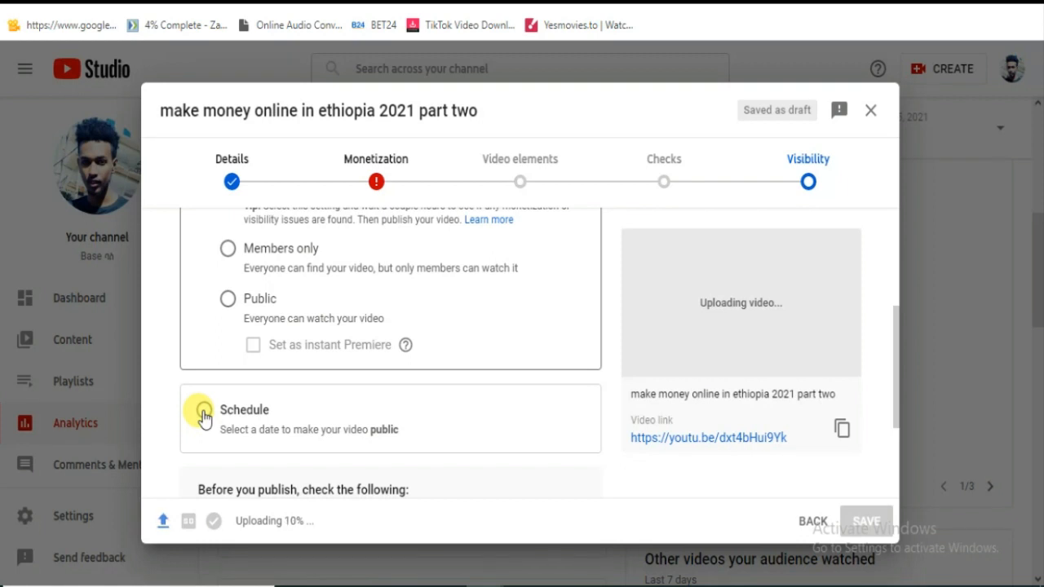
# - Switch visibility to Schedule and edit the publish date to May 17, 2021
pyautogui.click(229, 409)
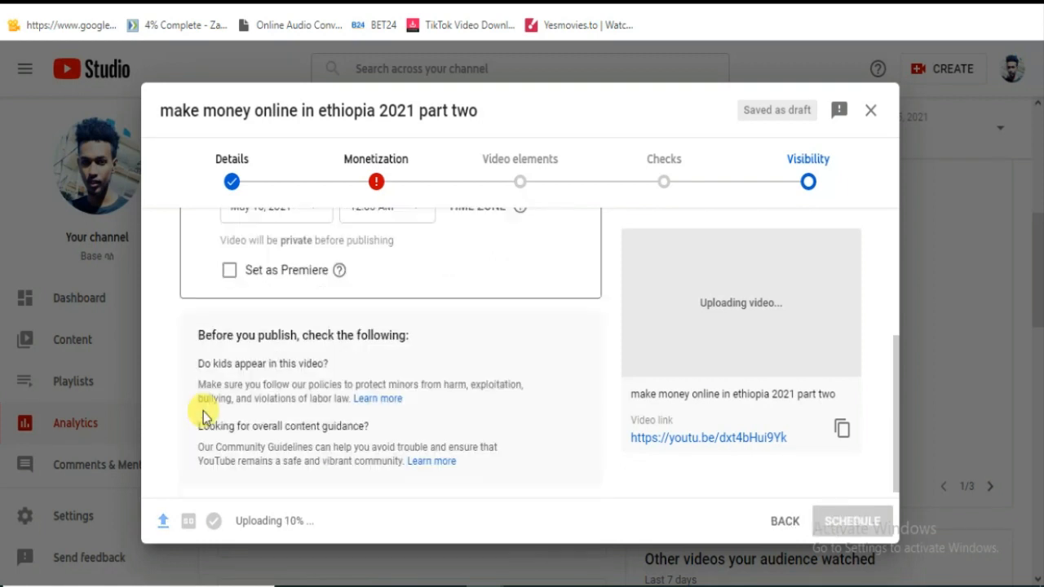
pyautogui.moveTo(705, 313)
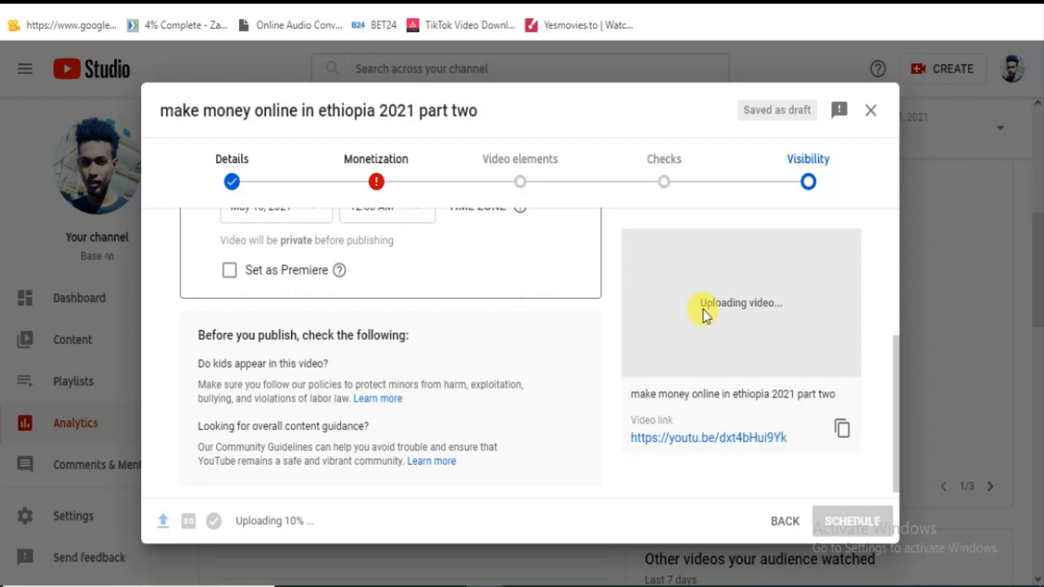
pyautogui.moveTo(738, 372)
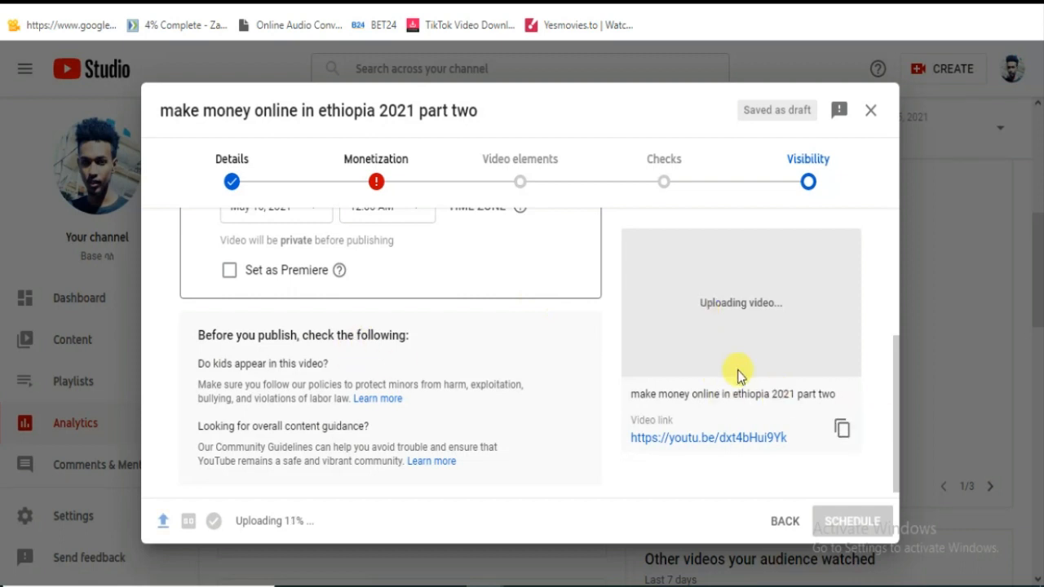
pyautogui.scroll(3)
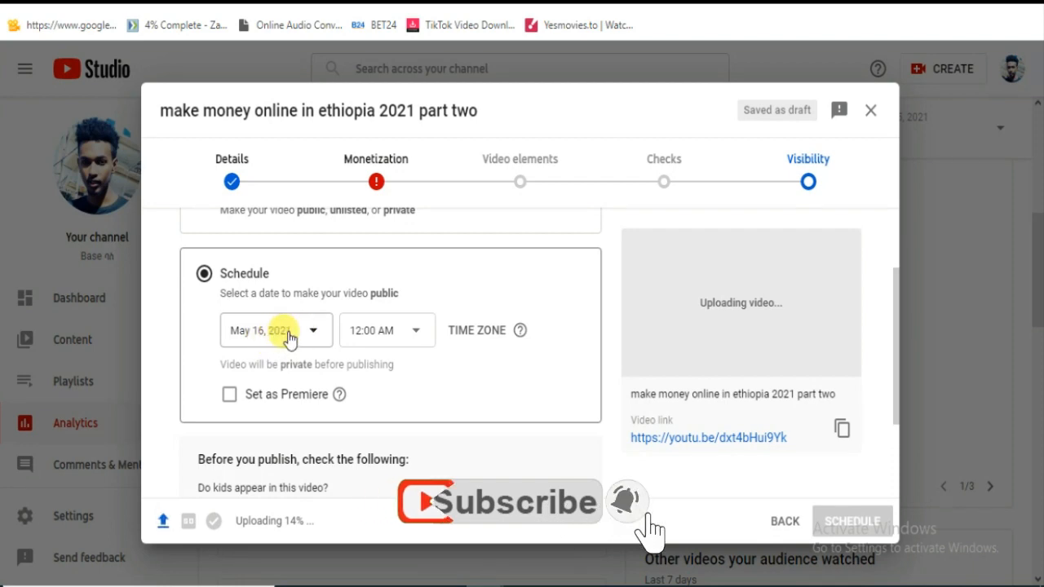
pyautogui.click(276, 330)
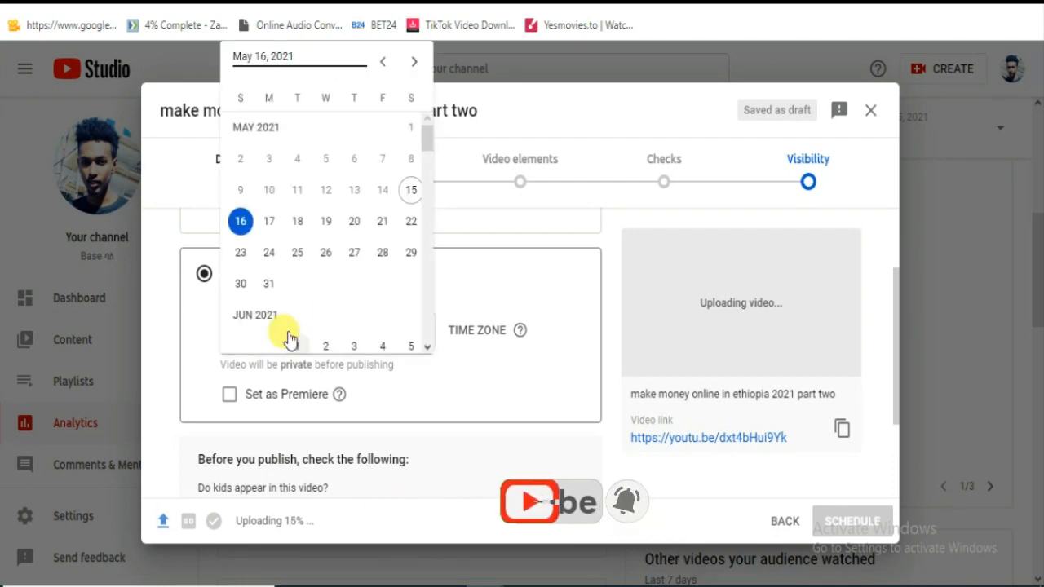
pyautogui.moveTo(288, 118)
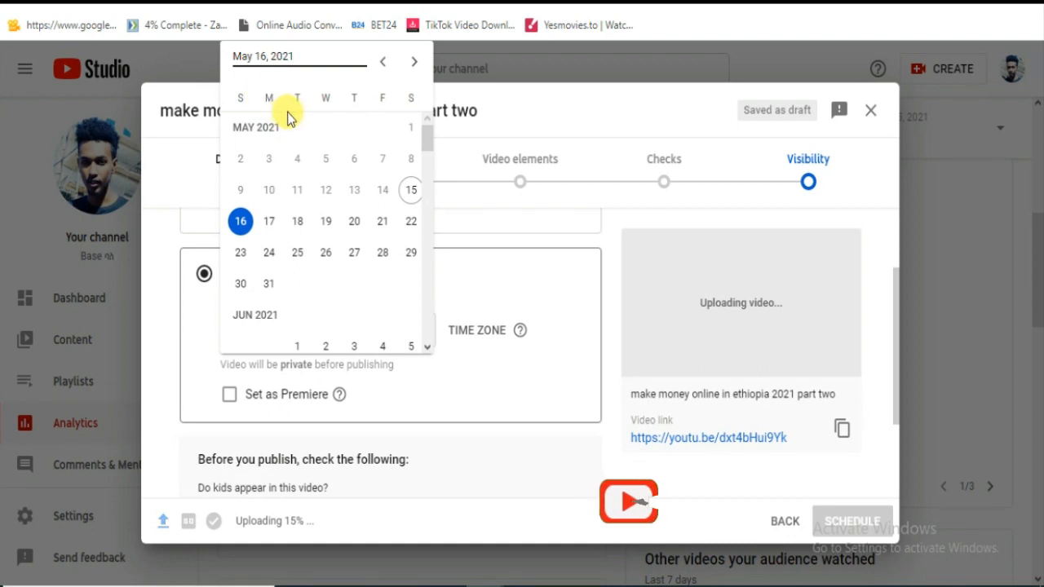
pyautogui.moveTo(278, 110)
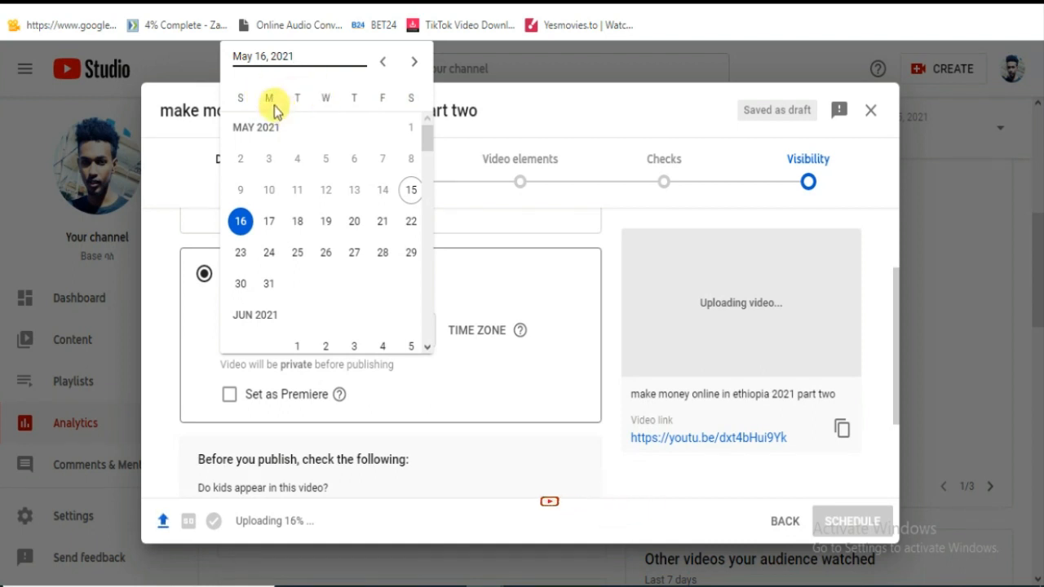
pyautogui.moveTo(352, 94)
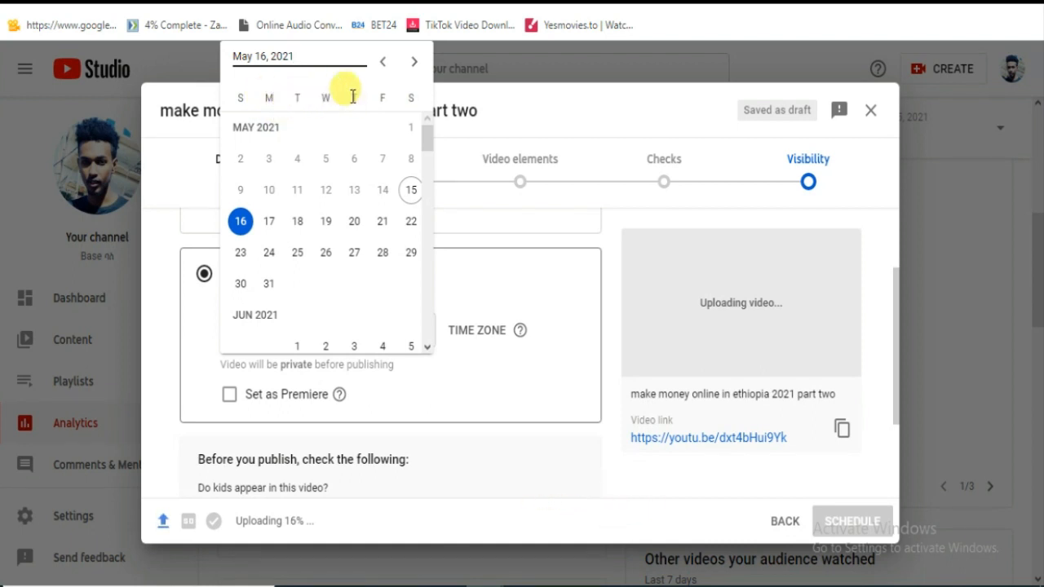
pyautogui.moveTo(268, 85)
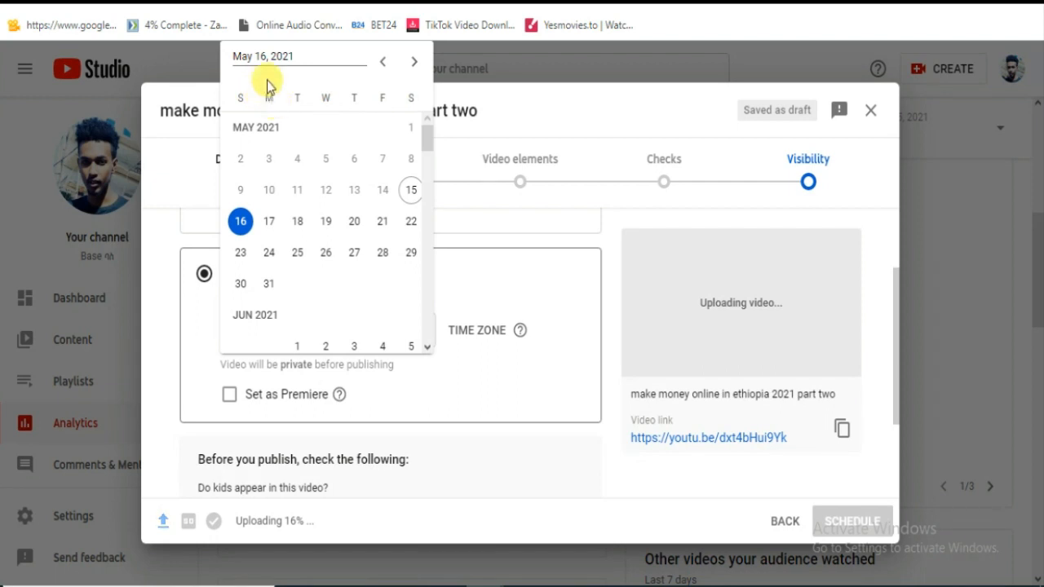
pyautogui.moveTo(274, 127)
pyautogui.write('7')
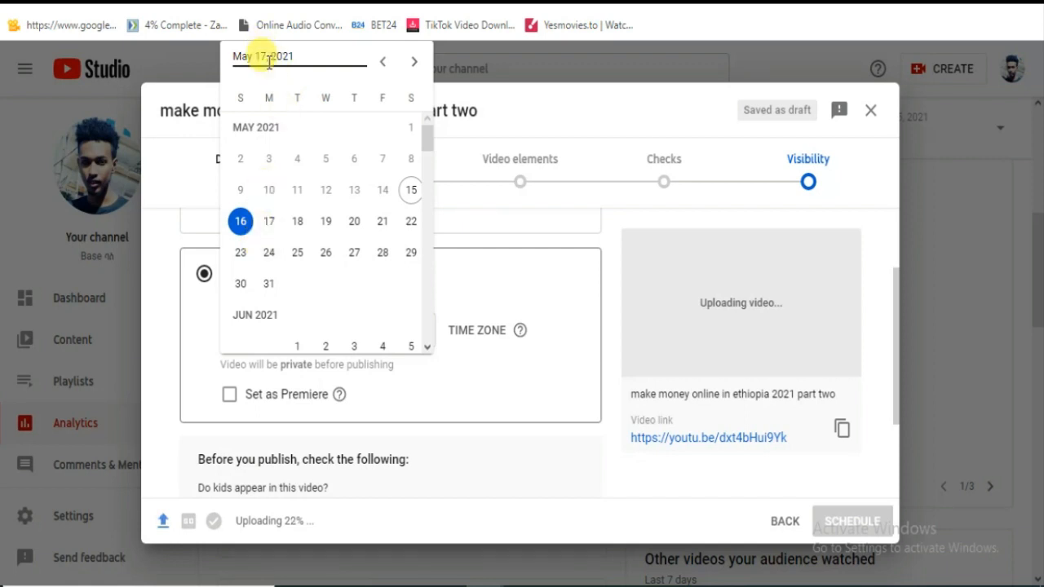
pyautogui.click(268, 222)
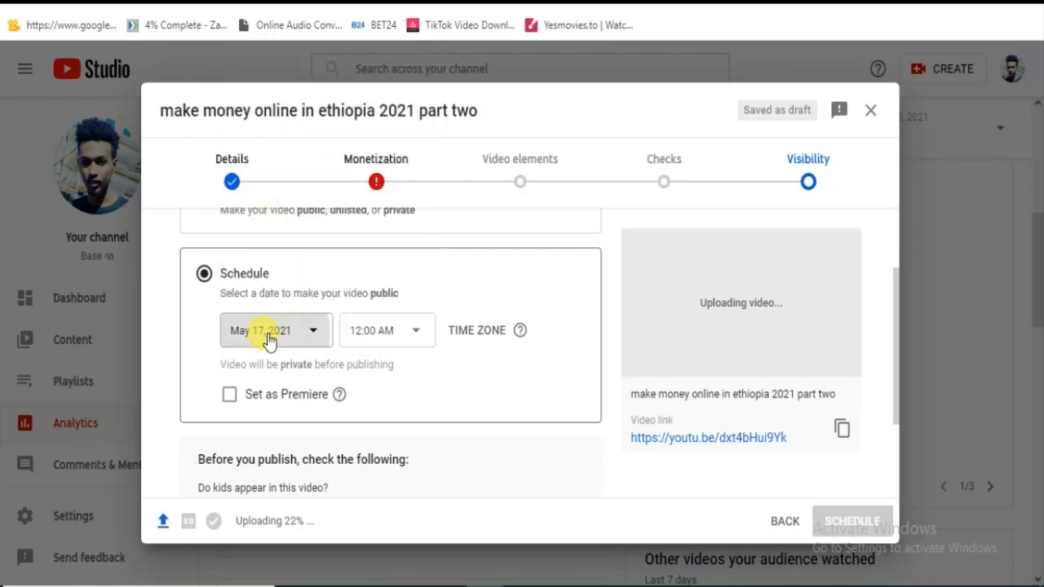
# - Set the scheduled publish to May 17, 2021 at 1:00 AM
pyautogui.click(274, 330)
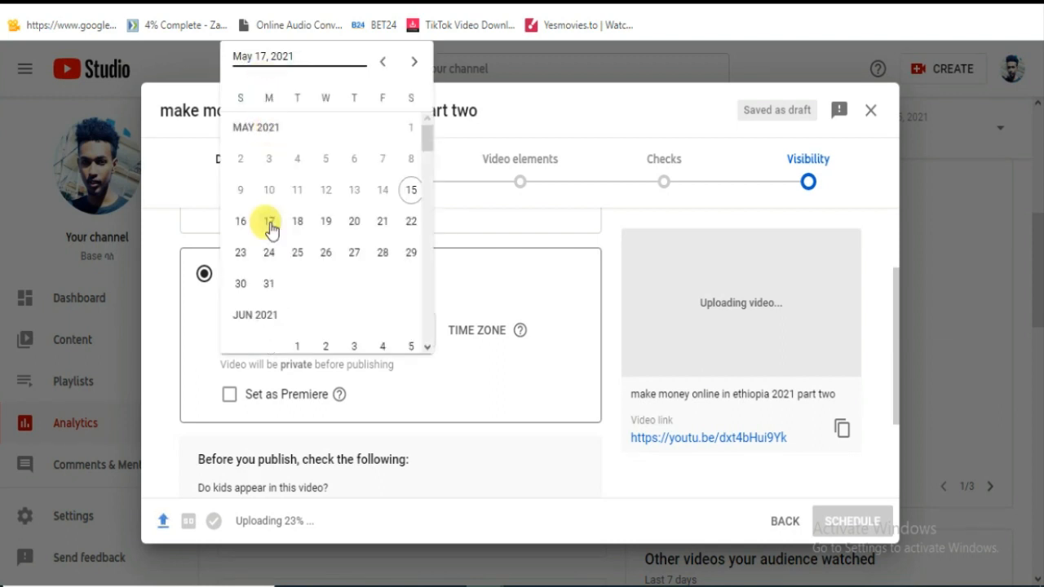
pyautogui.click(268, 222)
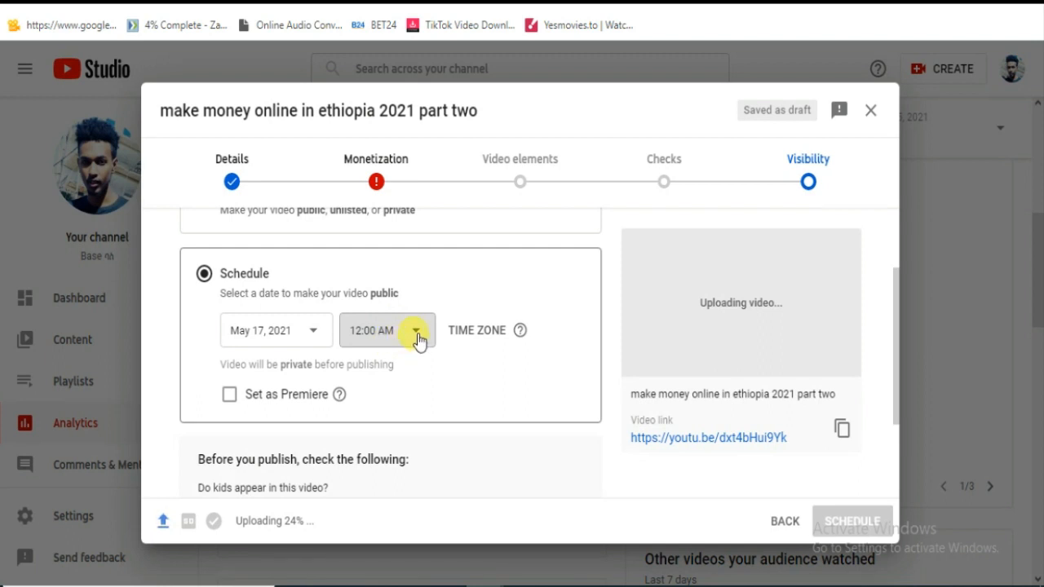
pyautogui.click(418, 329)
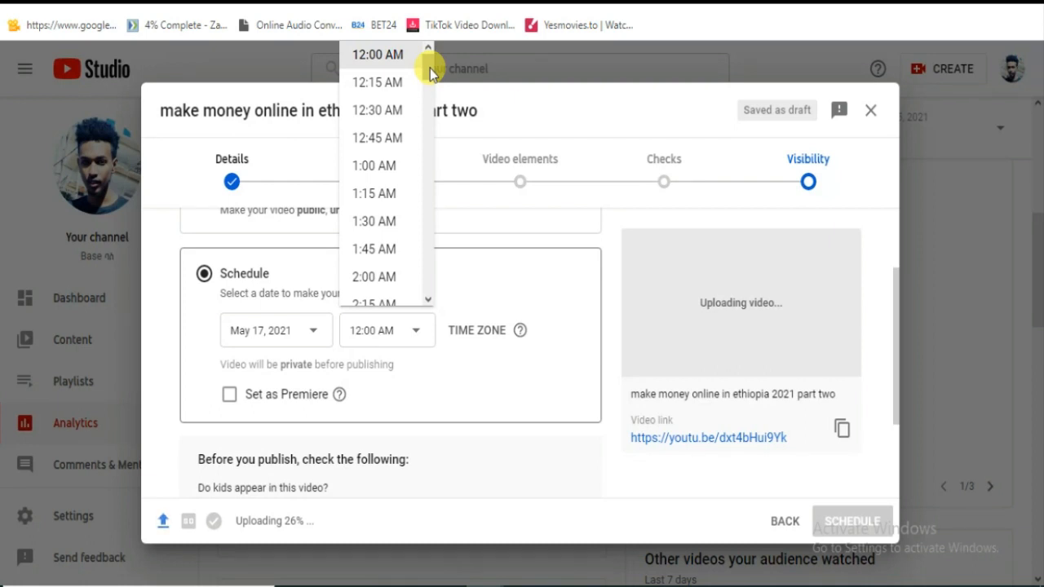
pyautogui.moveTo(372, 166)
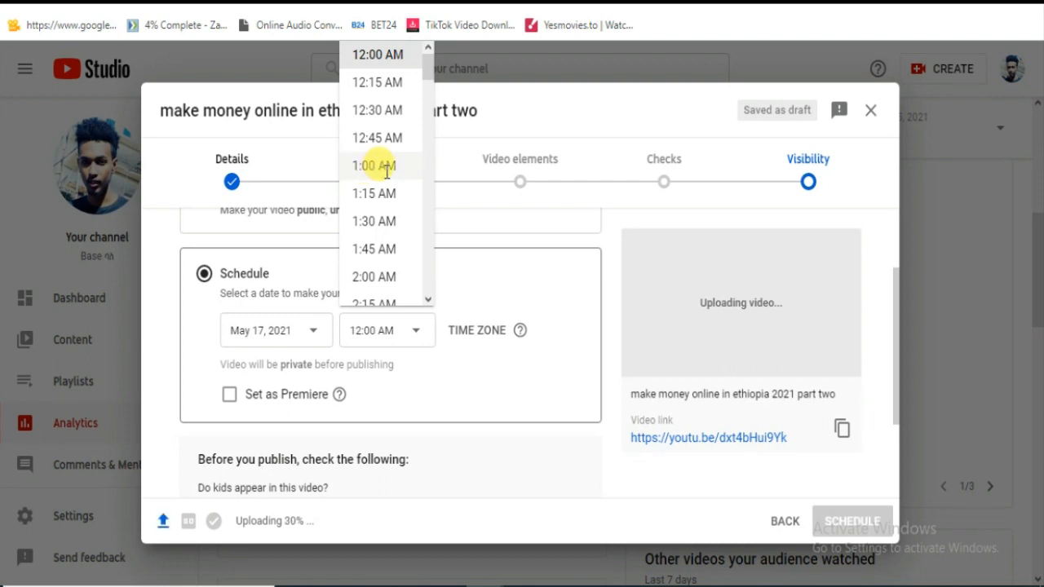
pyautogui.click(372, 166)
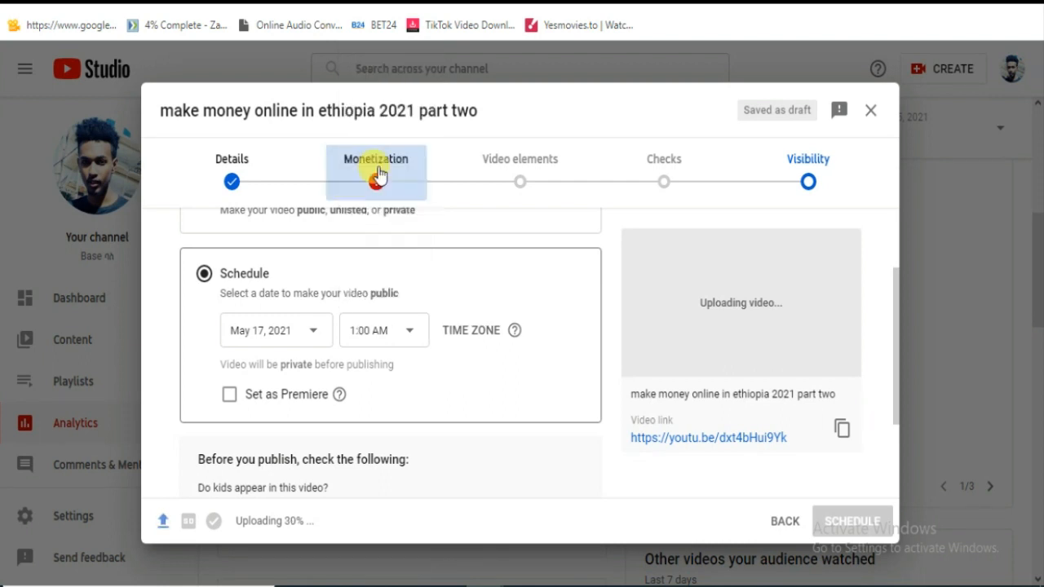
pyautogui.moveTo(391, 411)
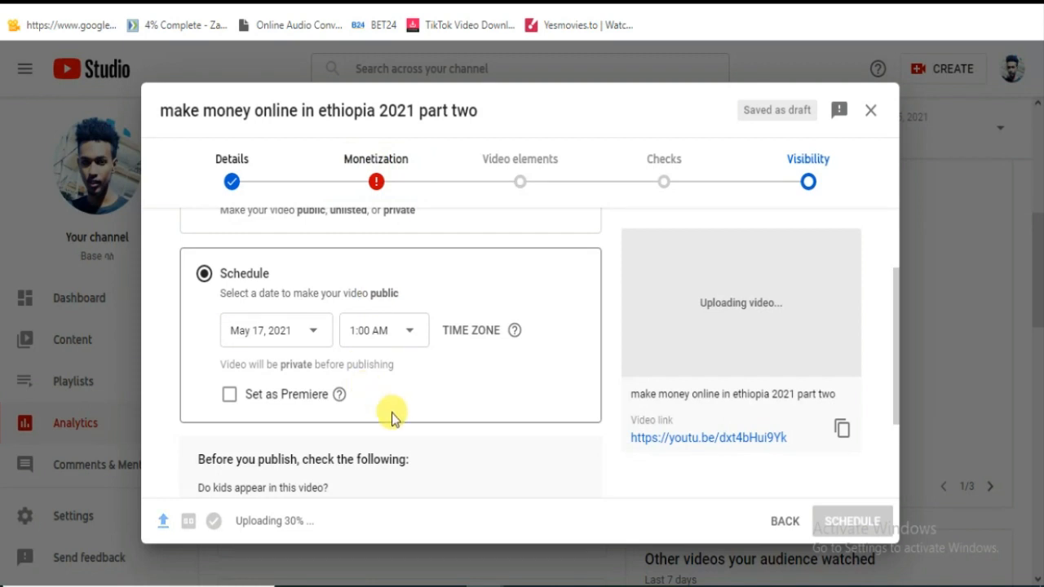
pyautogui.moveTo(897, 392)
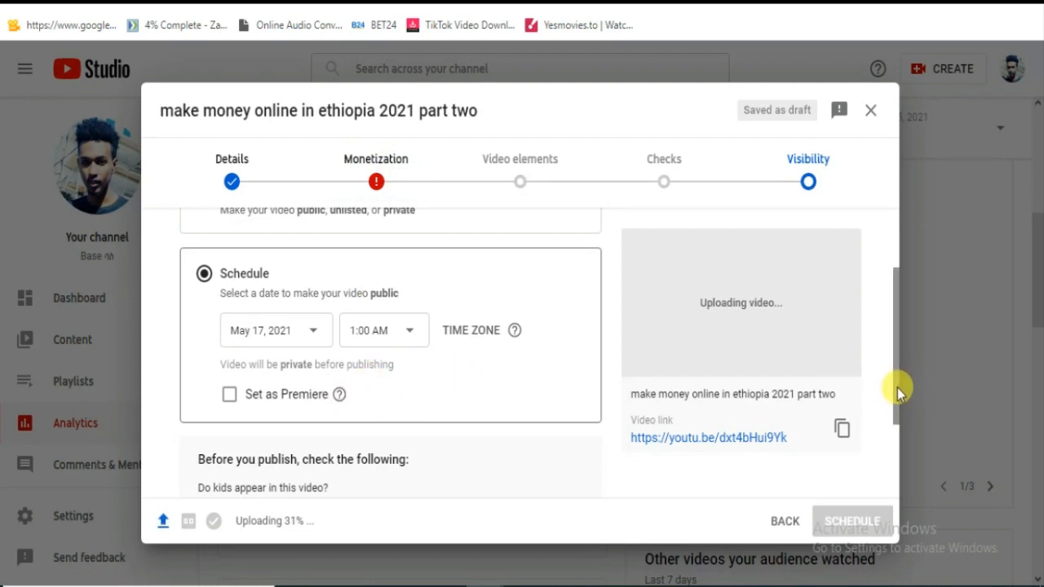
# - Scroll the Visibility step to find SCHEDULE blocked by form errors
pyautogui.scroll(-3)
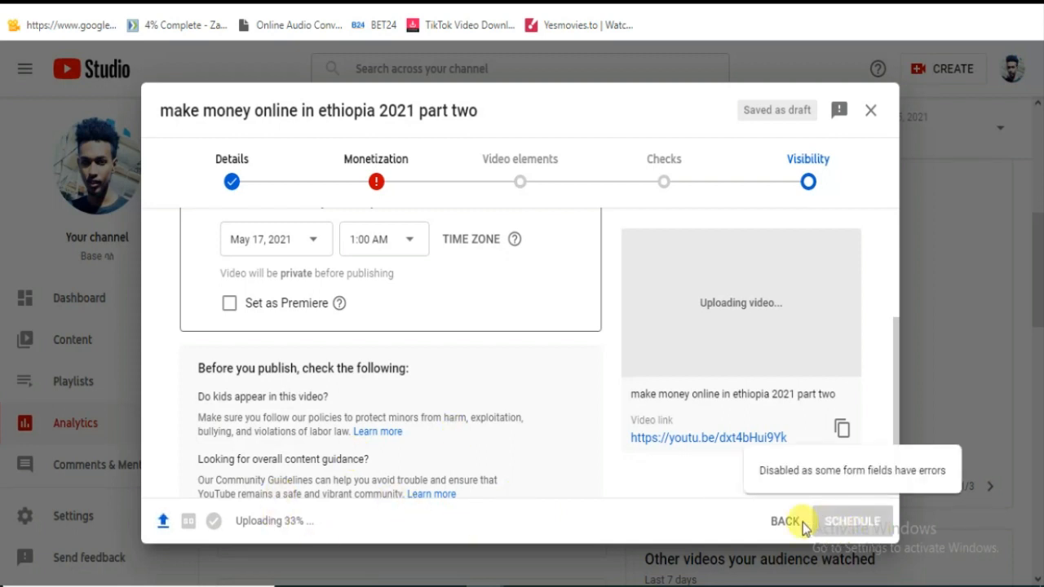
pyautogui.moveTo(888, 424)
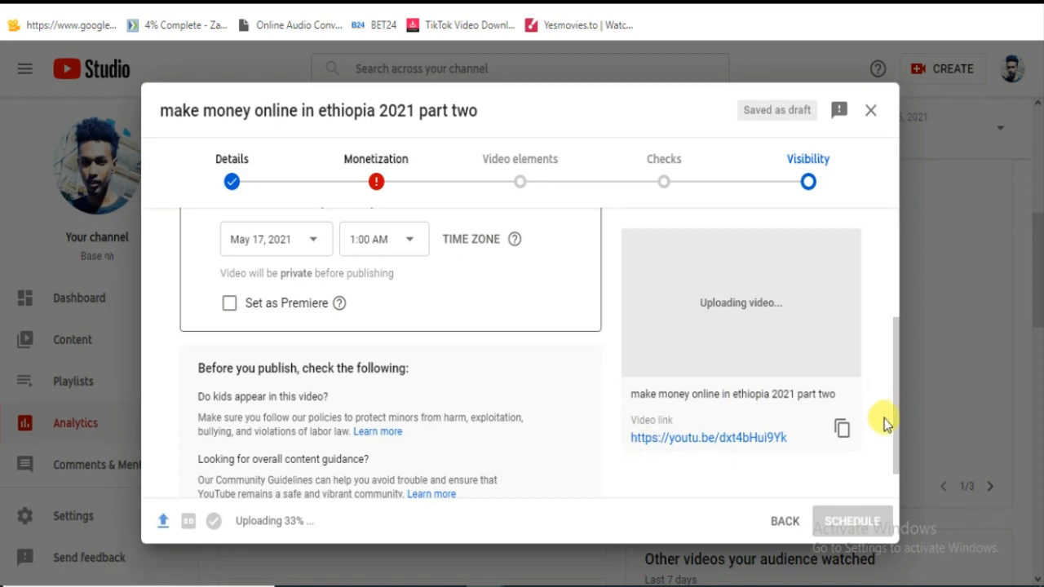
pyautogui.scroll(3)
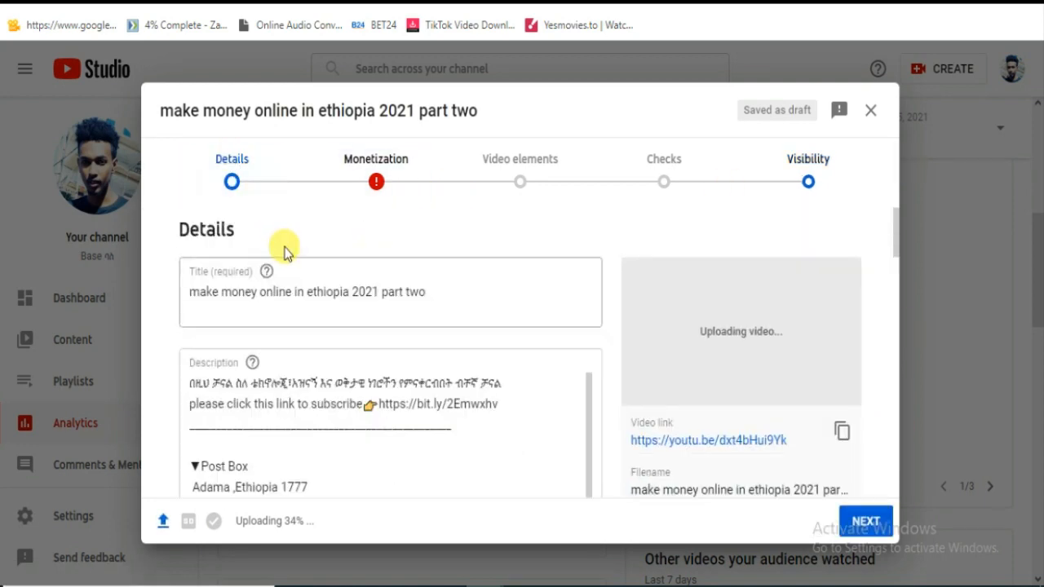
pyautogui.moveTo(807, 181)
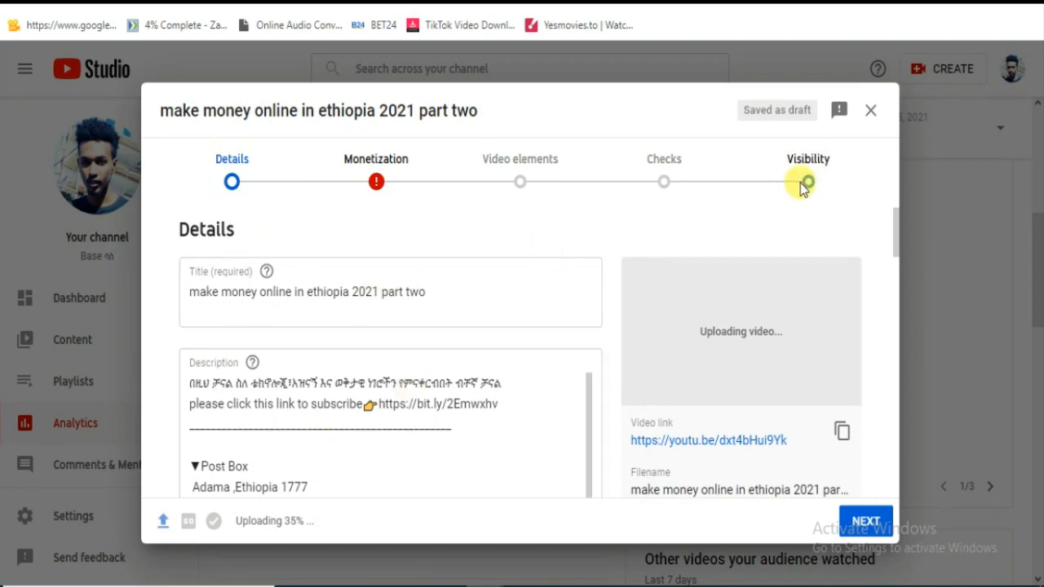